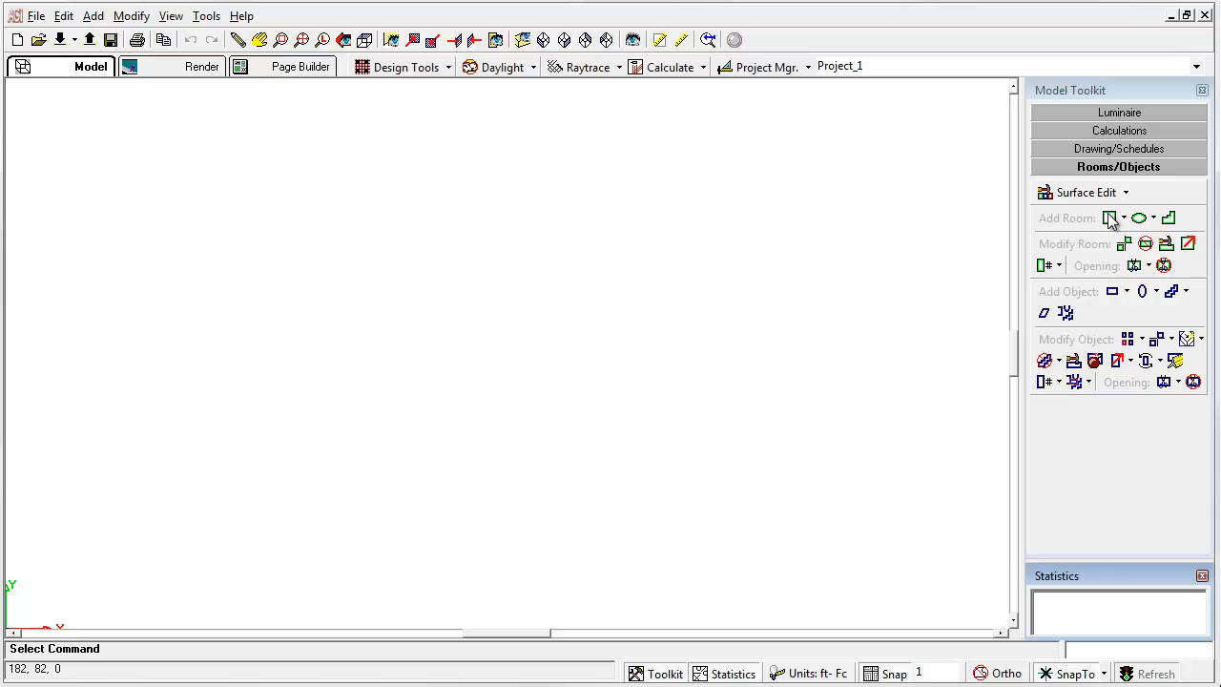
- Add a 30 by 20 foot rectangular flat-ceiling room with wall height 10
click(1114, 218)
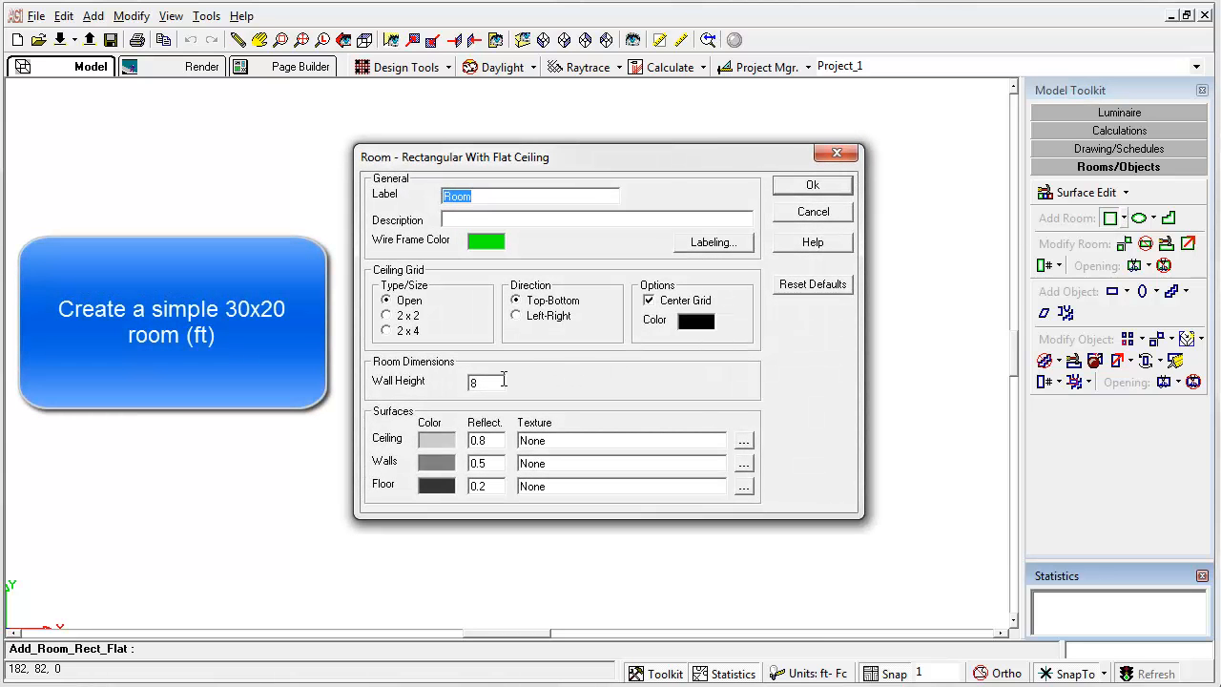
text(10)
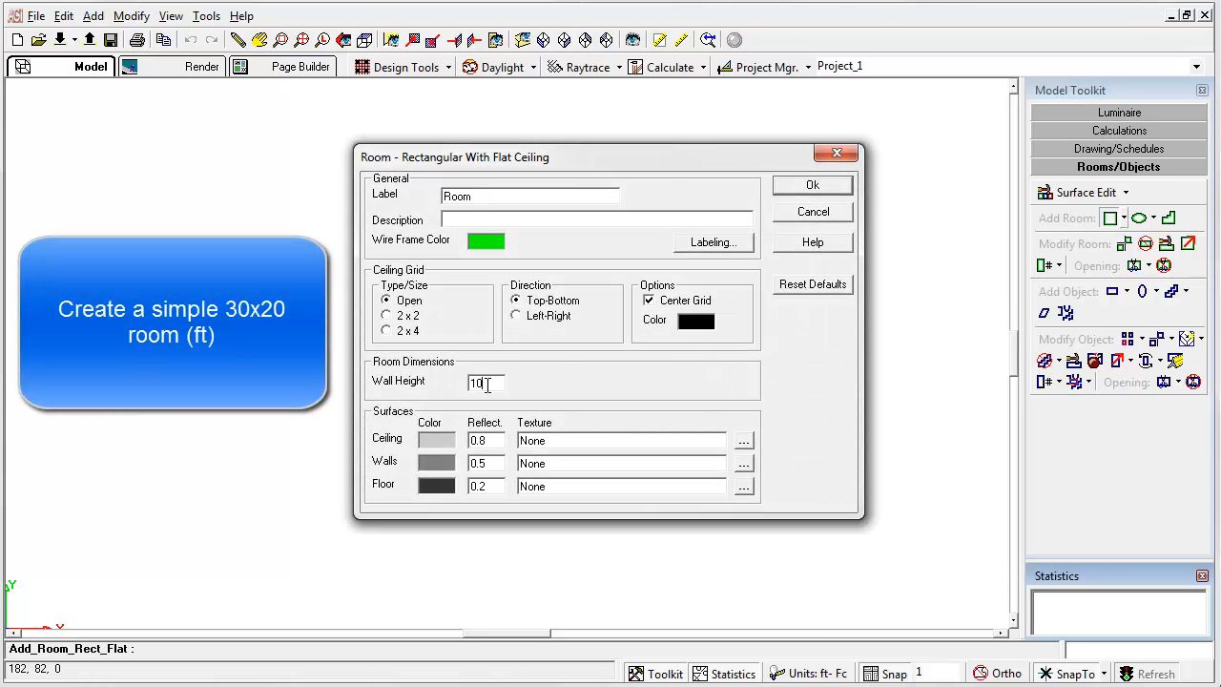
click(813, 183)
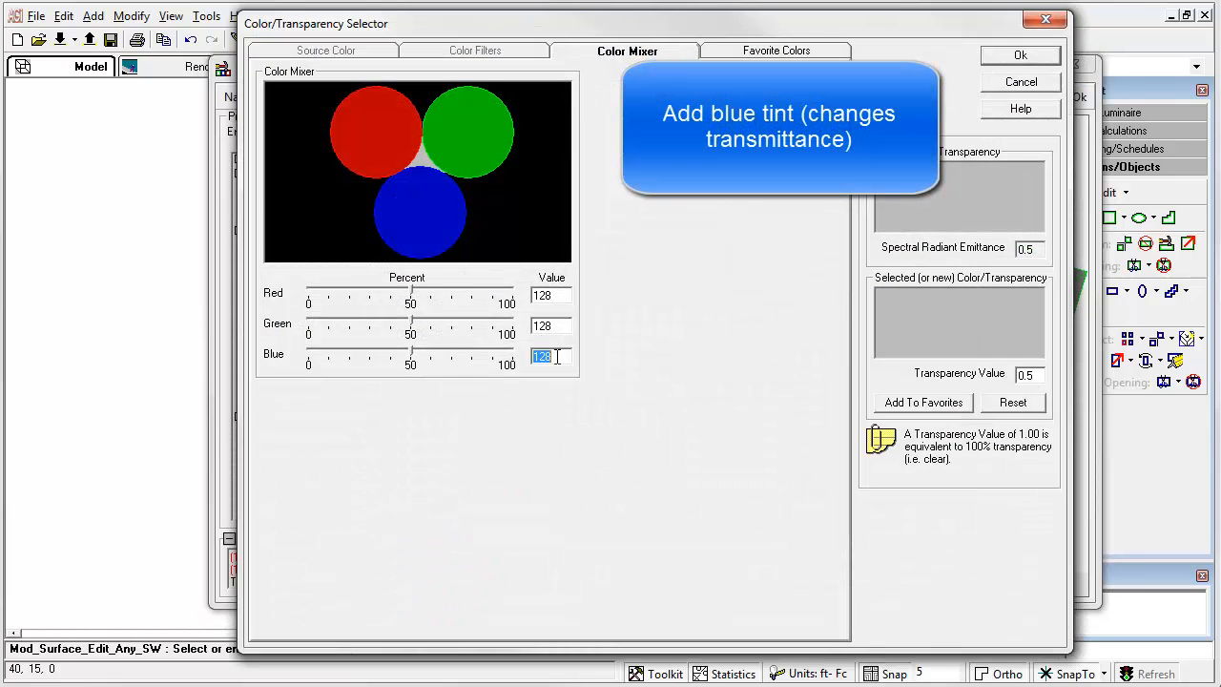
- Set the glass surface's Blue to 200, giving a blue tint at transparency 0.52
text(200)
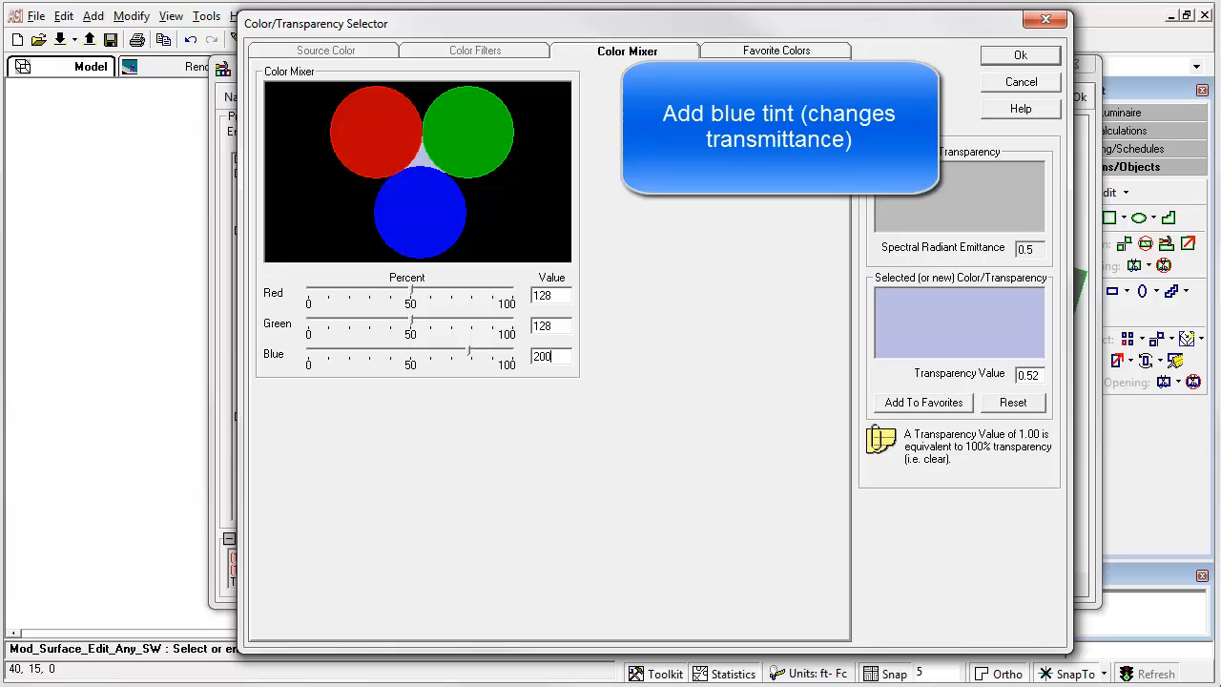
click(1023, 53)
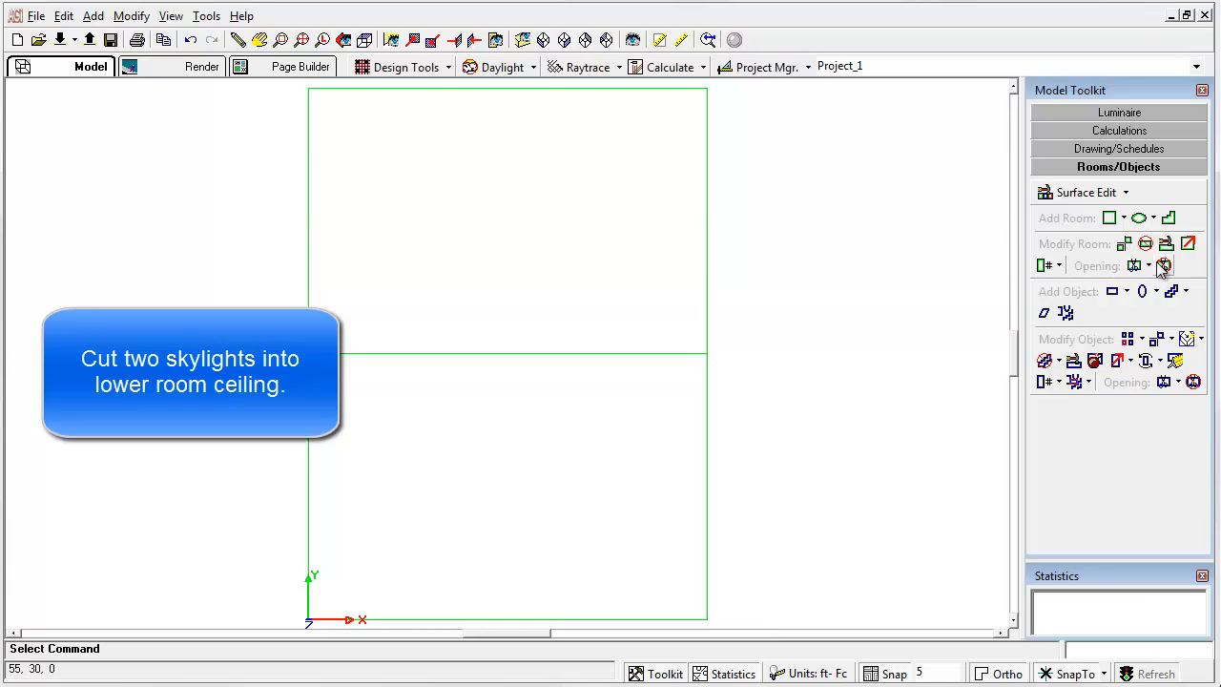
- Cut two square skylight openings into the flat ceiling with automatic daylight transition surfaces
click(1164, 265)
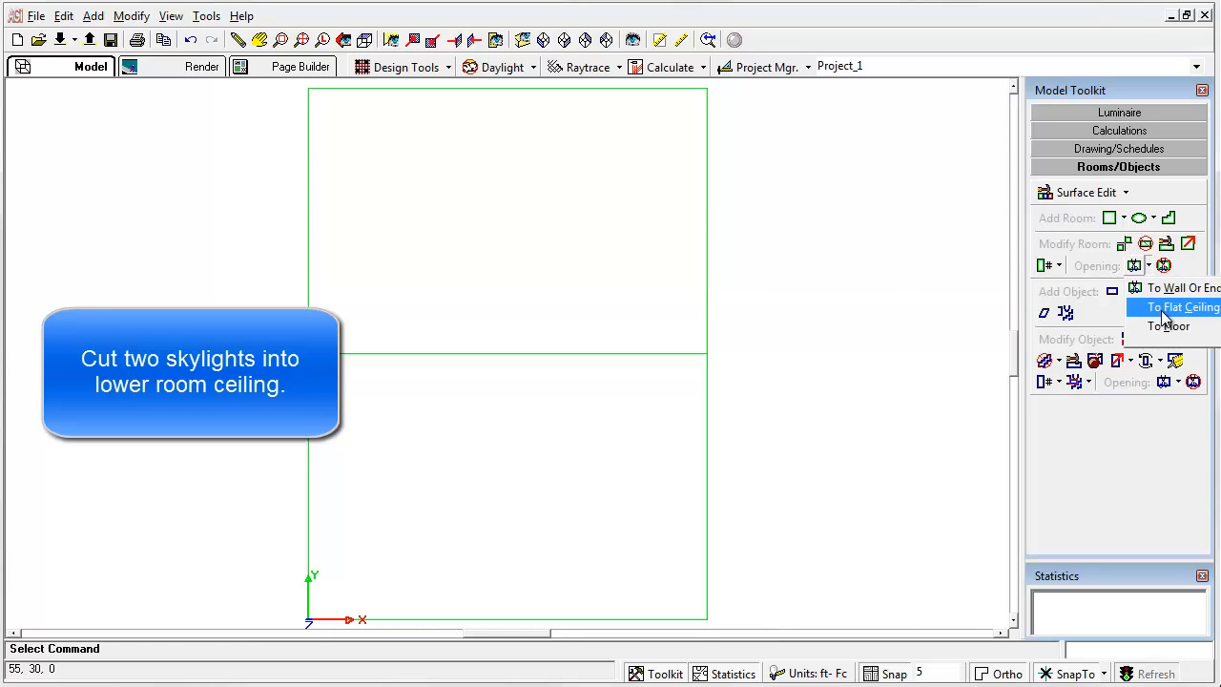
click(1175, 305)
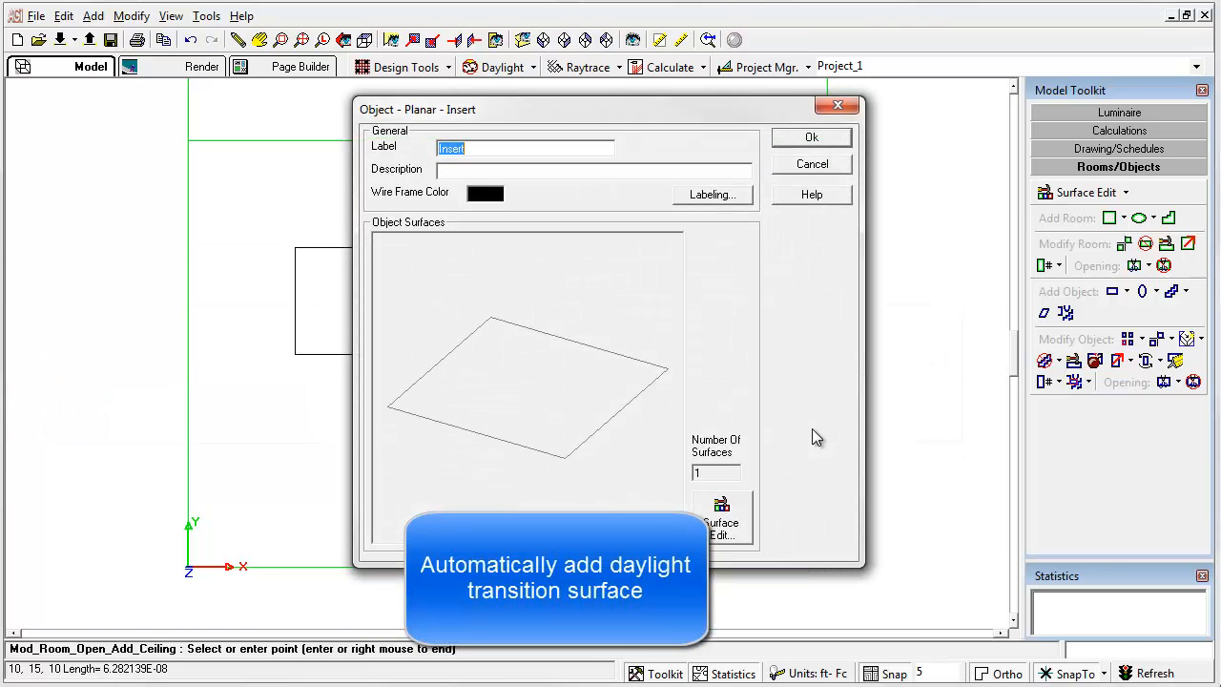
click(811, 137)
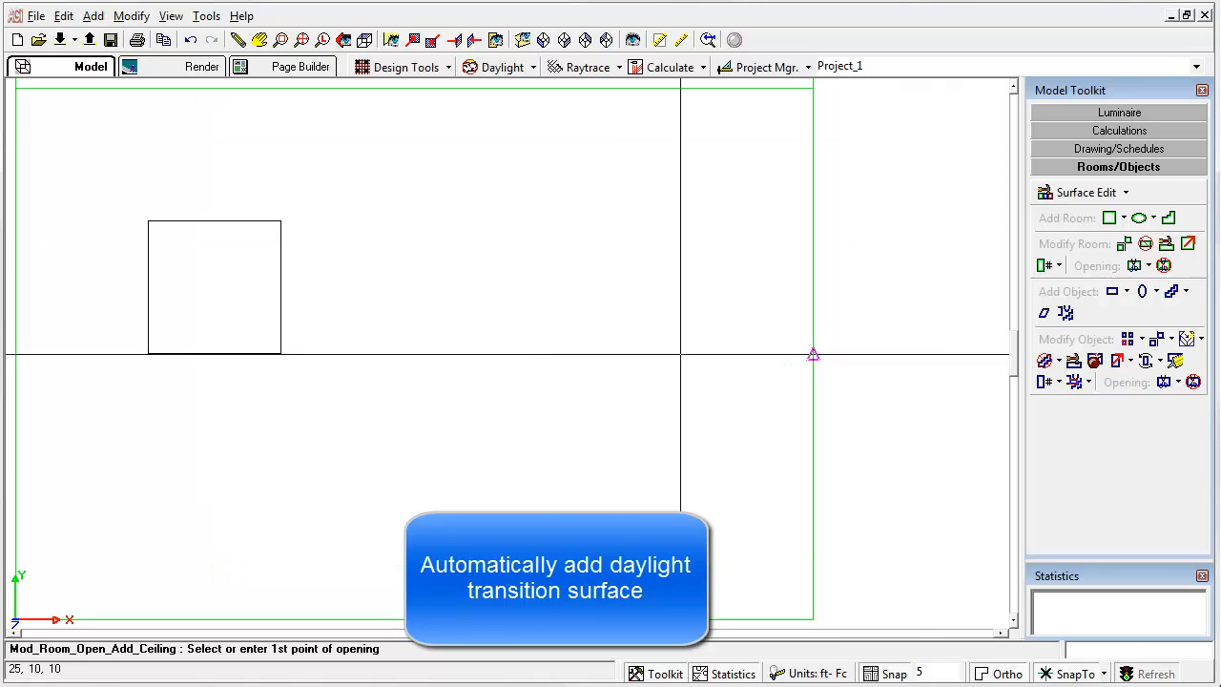
click(812, 355)
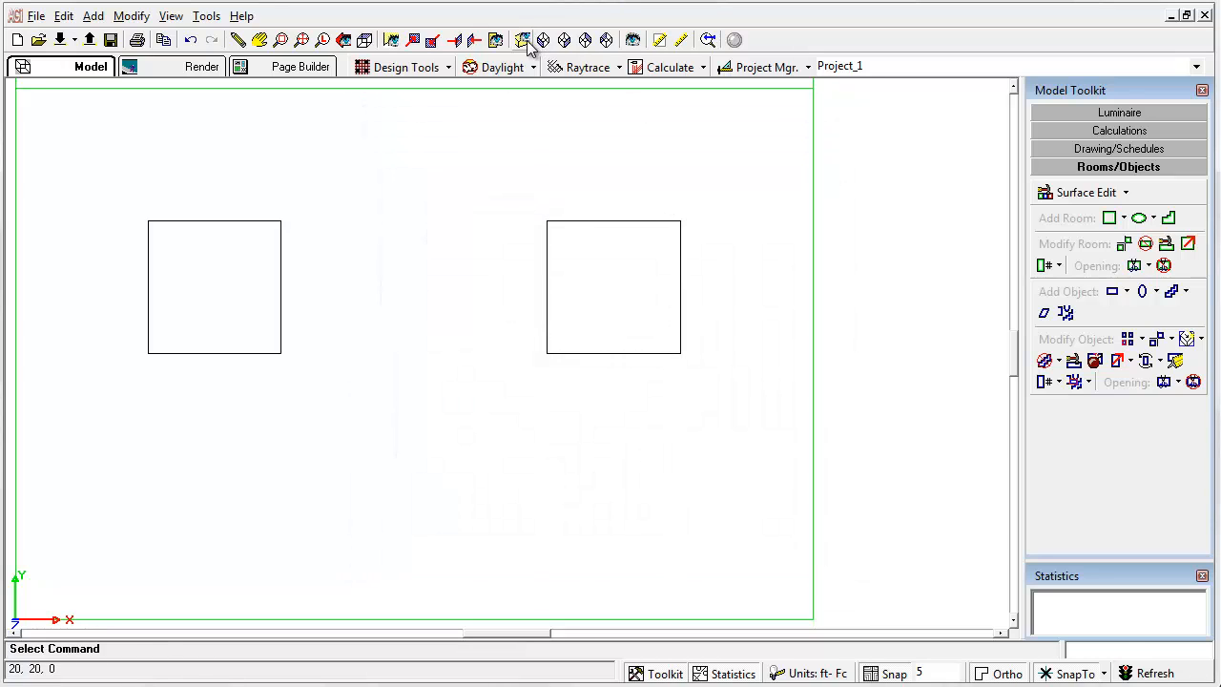
click(525, 39)
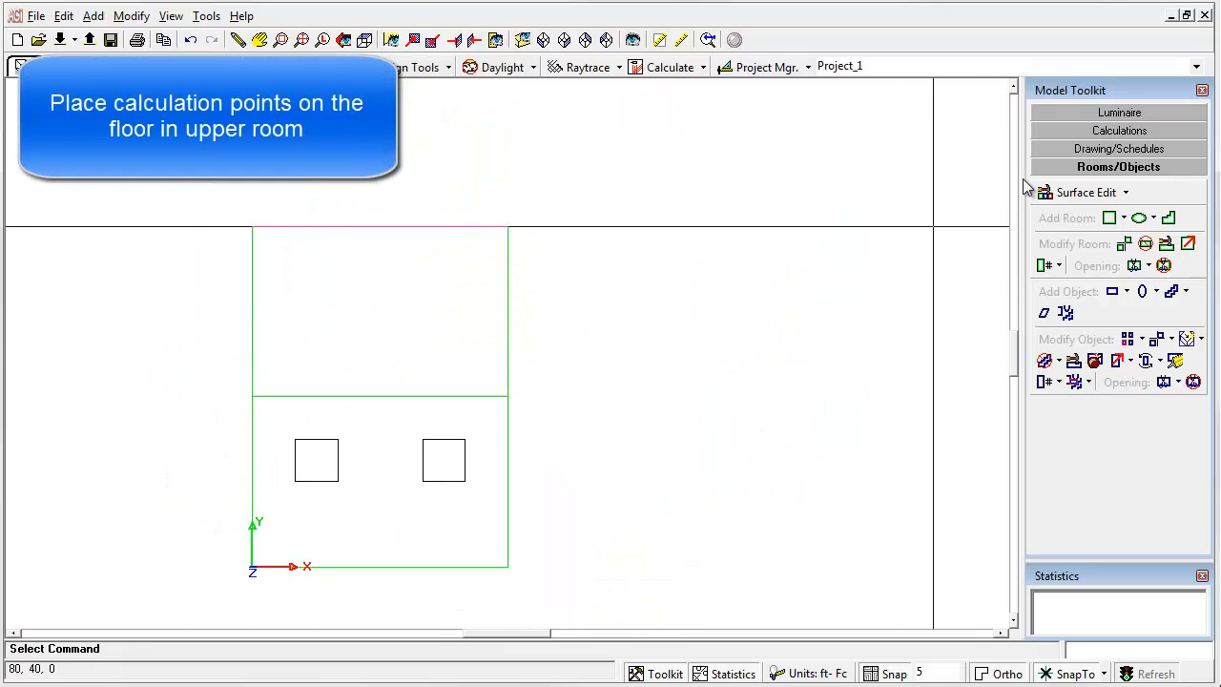
- Automatically place a grid of calculation points on the upper room's floor
click(1118, 130)
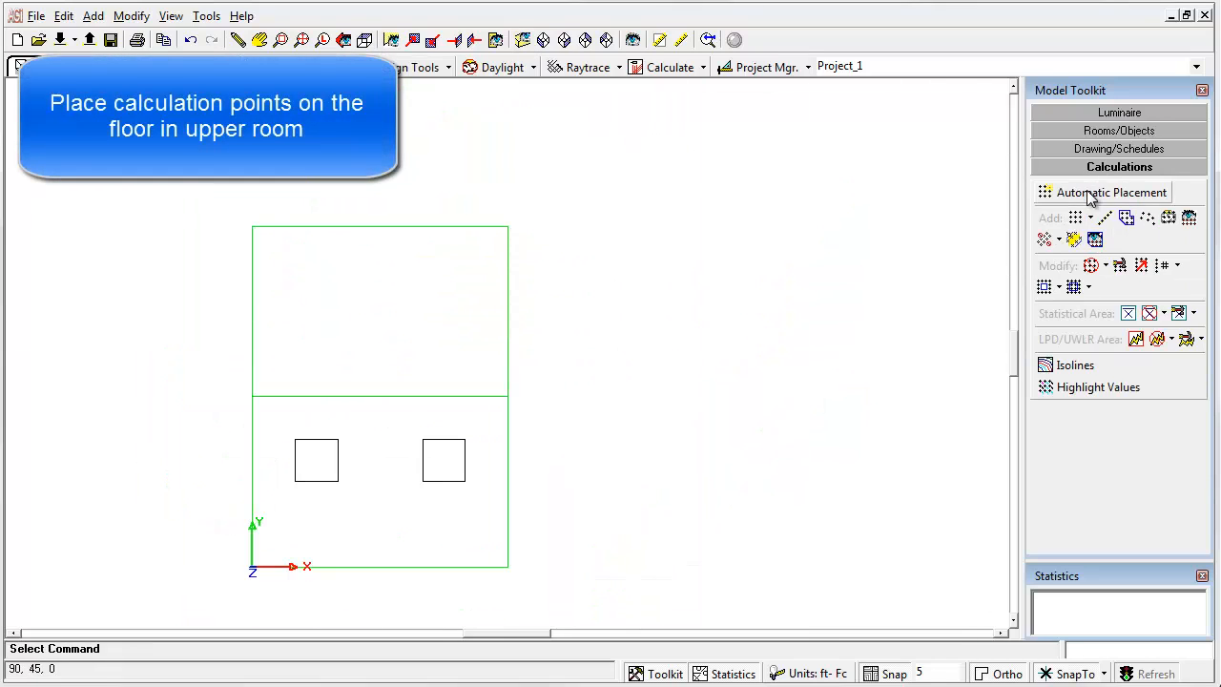
click(1110, 191)
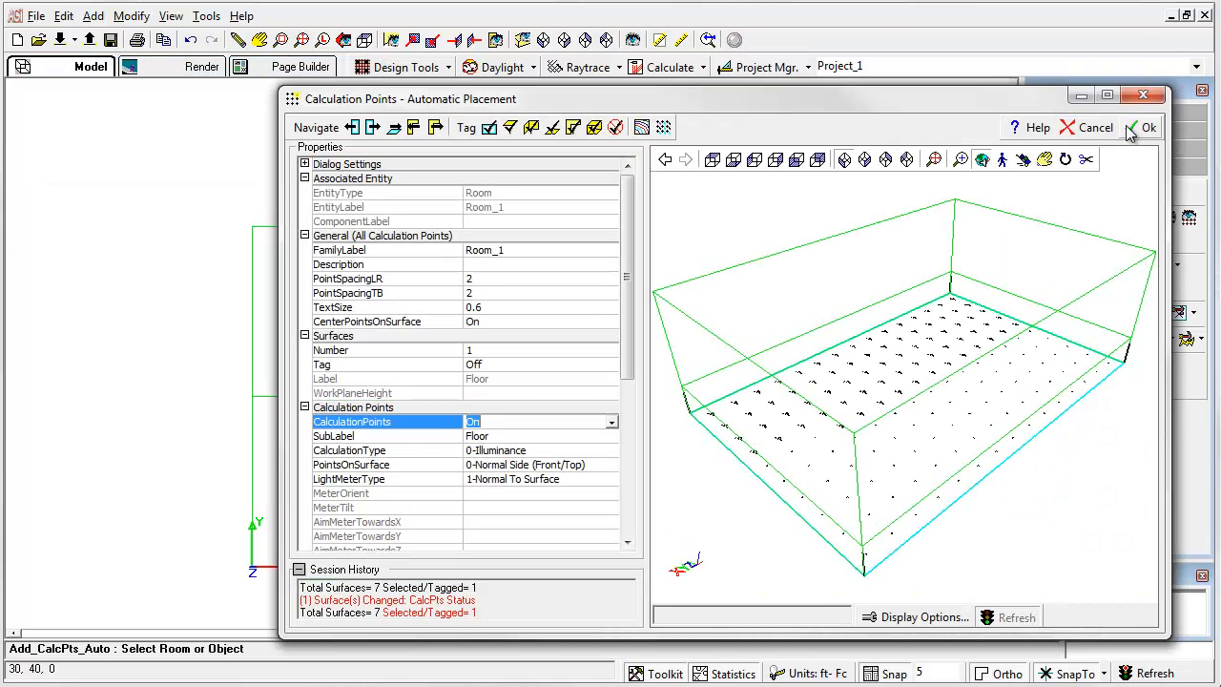
click(1150, 126)
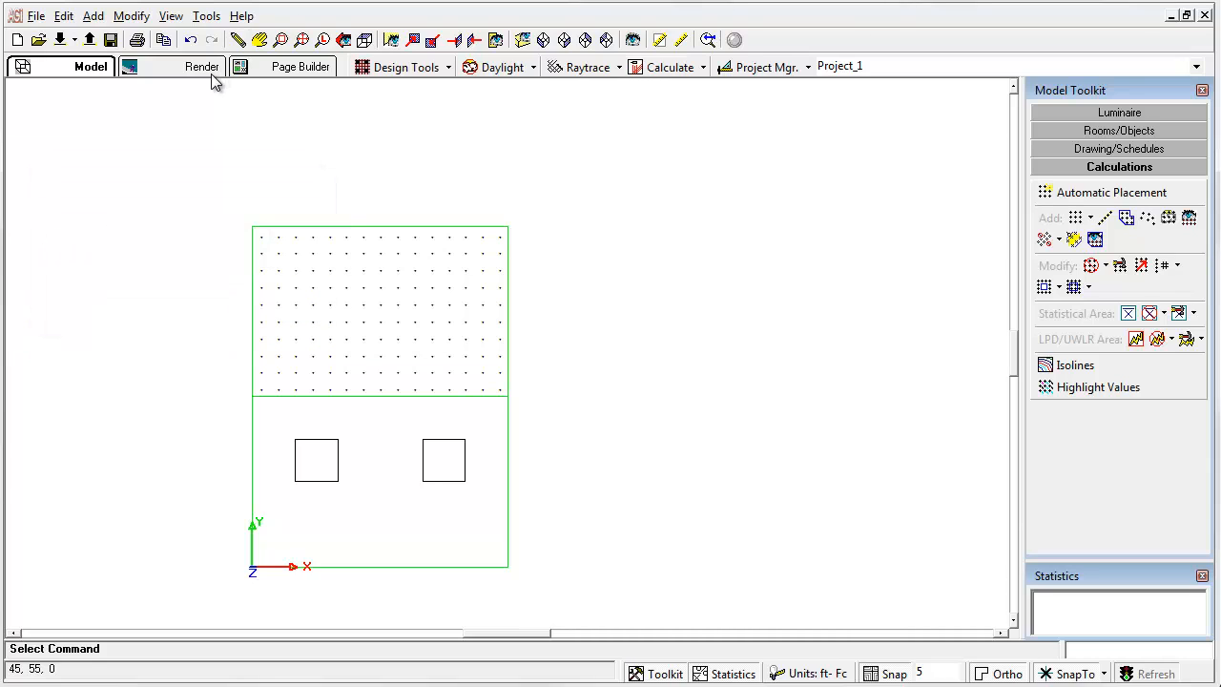
- Enable daylighting in the rendered view with the Littleton, Colorado site location
click(195, 67)
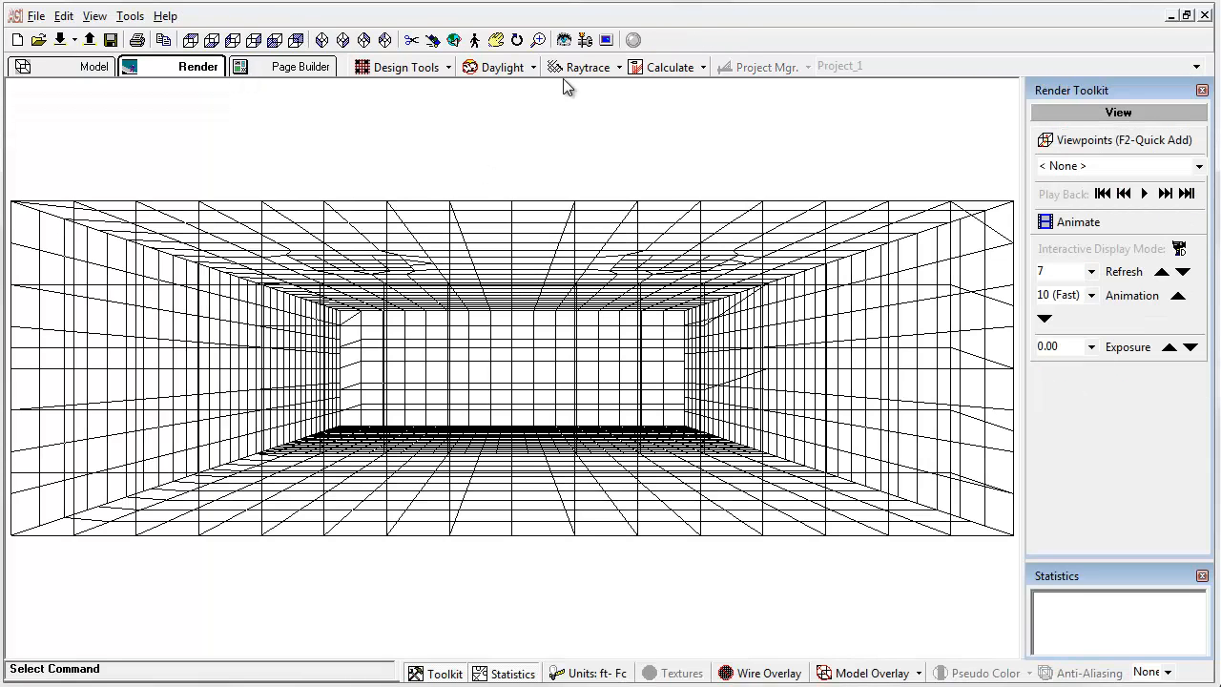
click(492, 66)
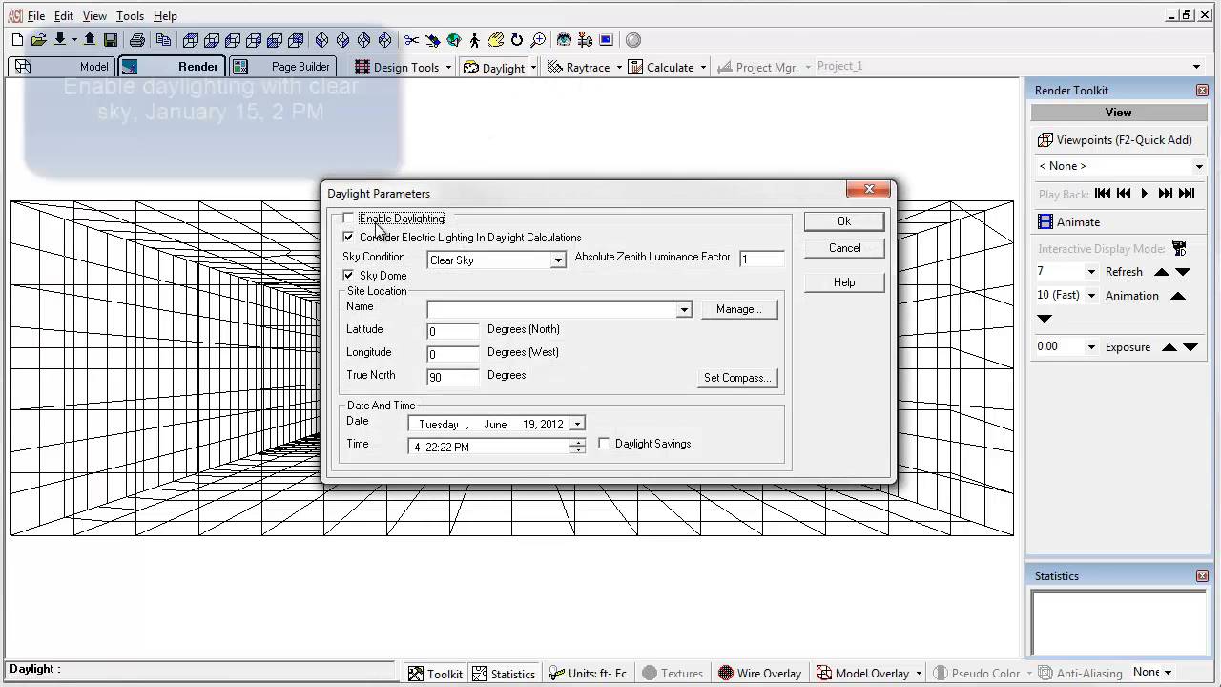
click(350, 218)
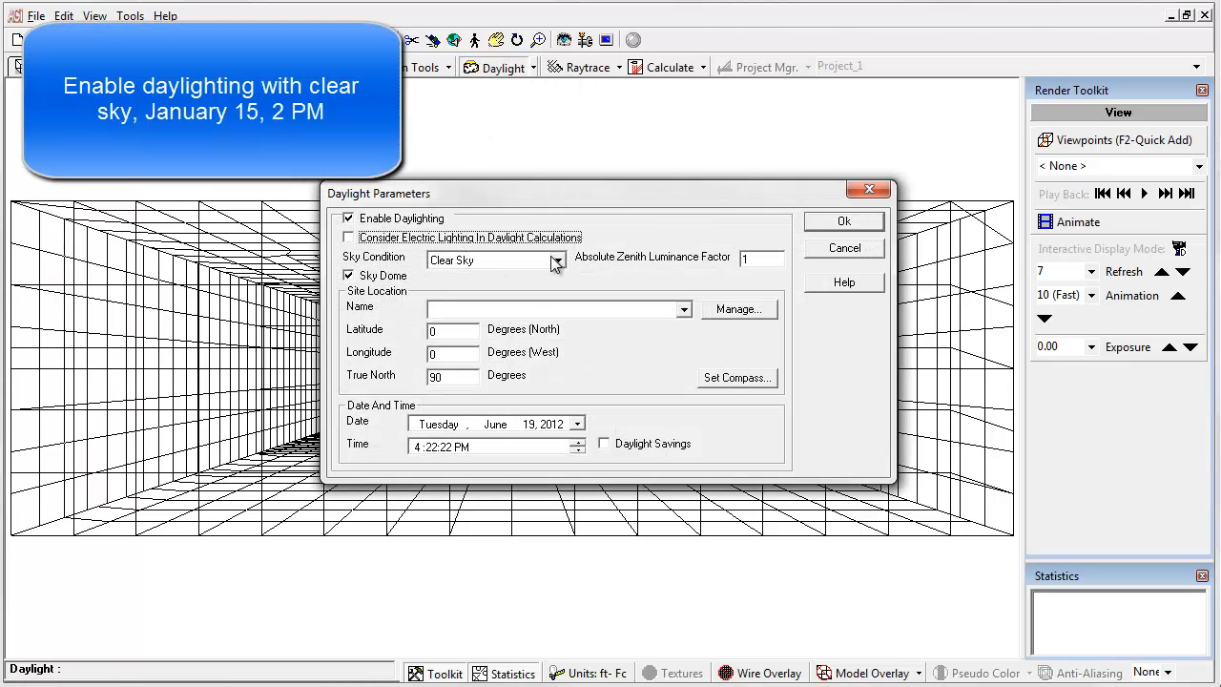
click(685, 309)
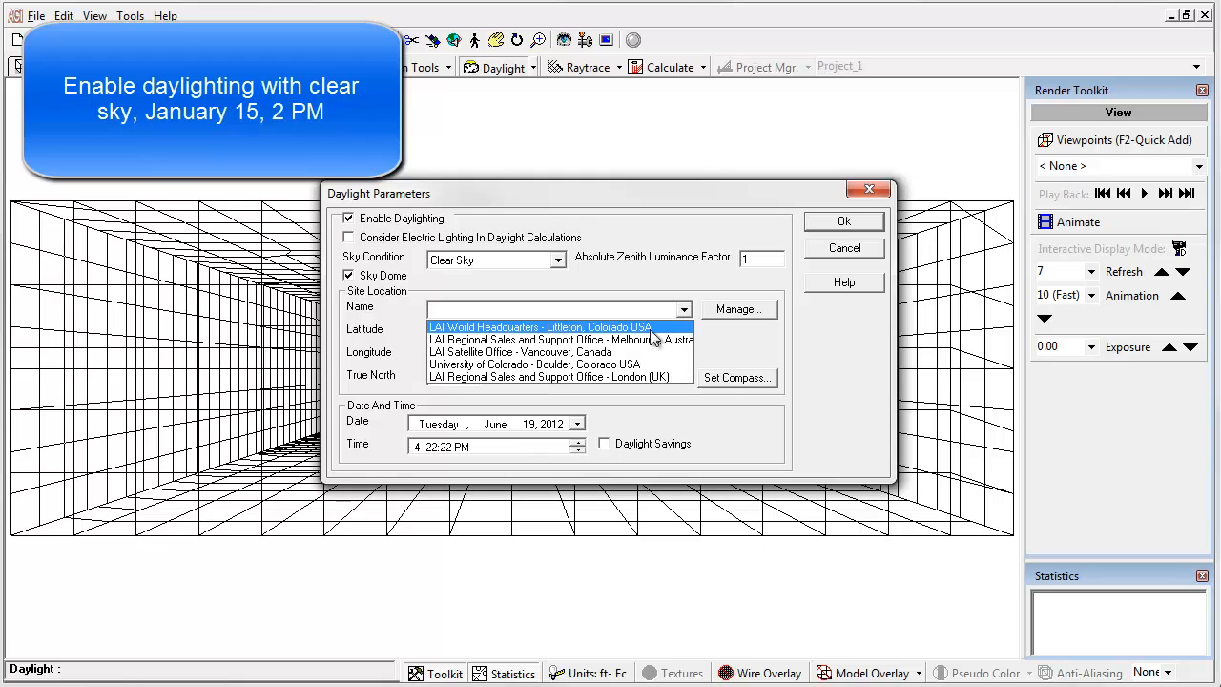
click(550, 326)
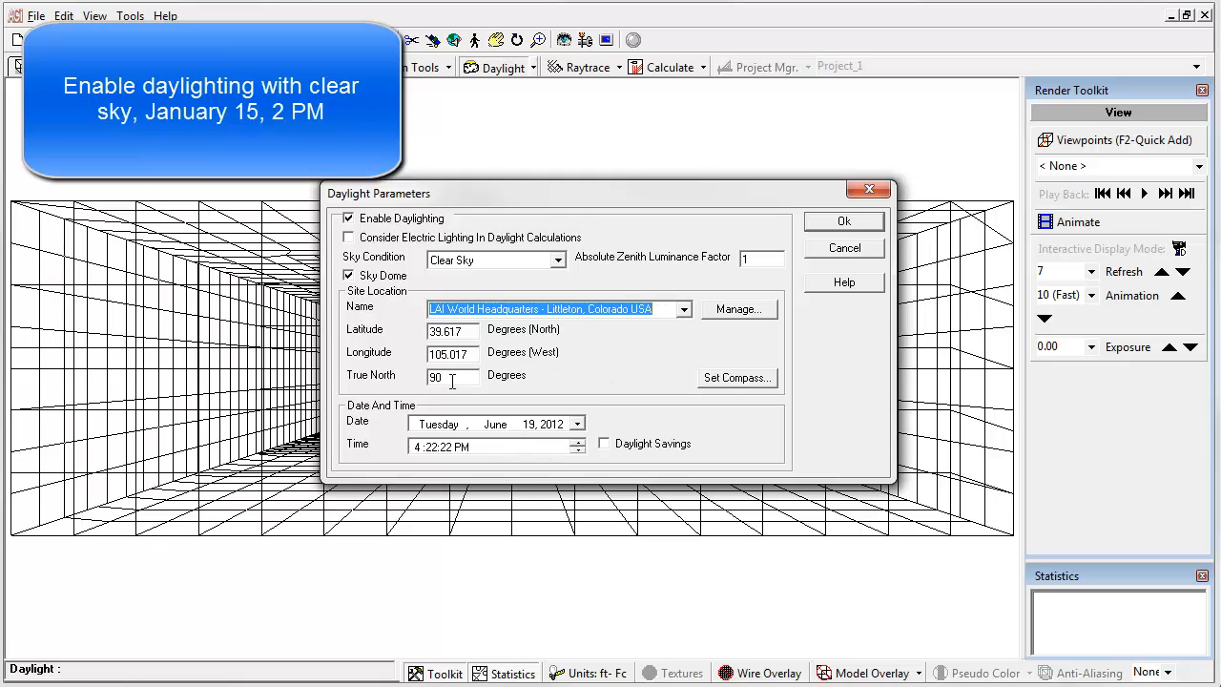
mouse_move(522, 438)
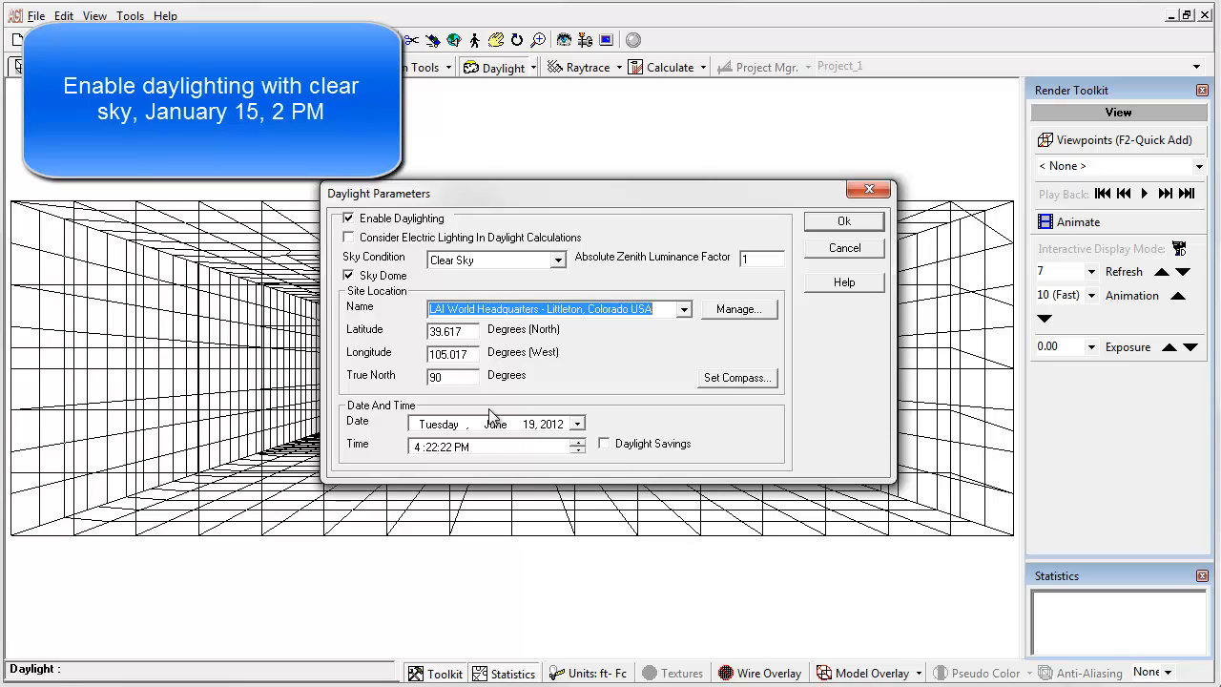
- Set the daylight date to January 15, 2012 at 2:00 PM and confirm
click(576, 424)
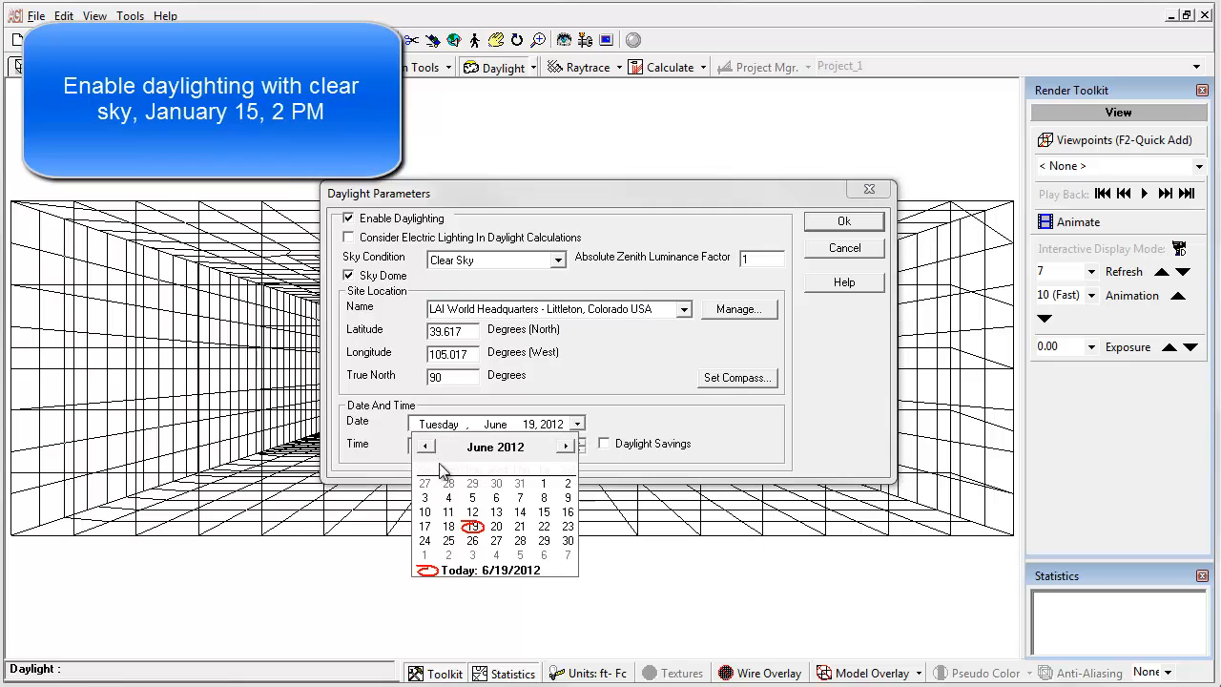
click(425, 447)
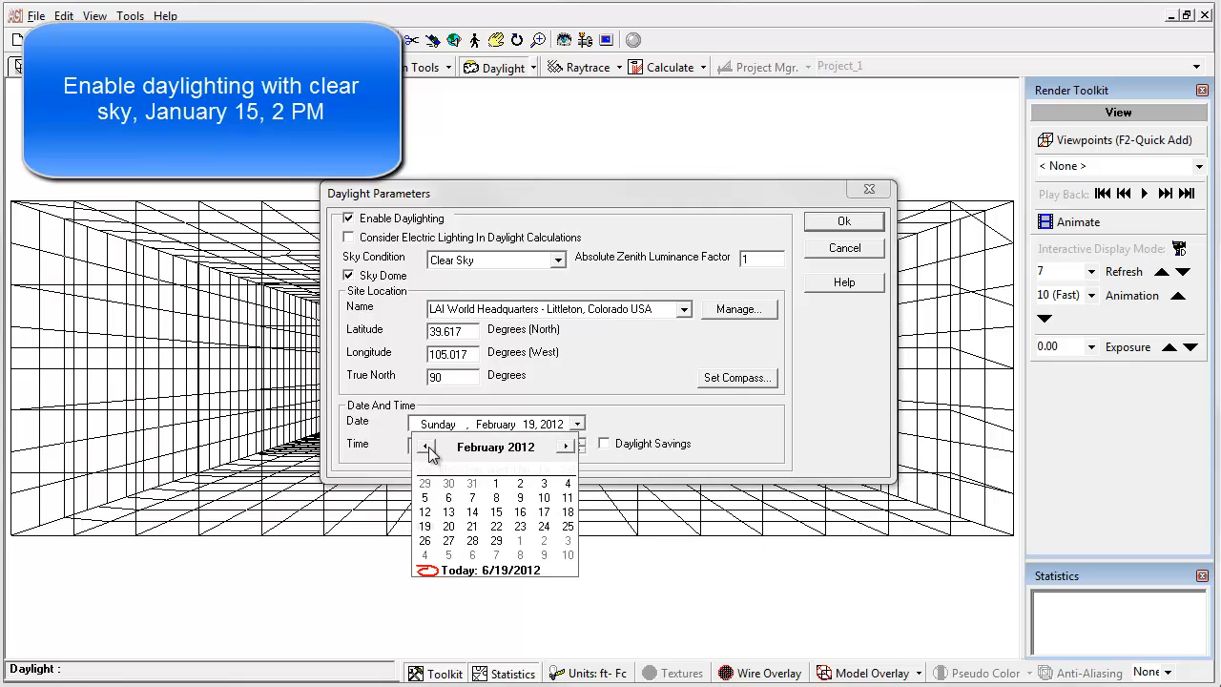
click(426, 446)
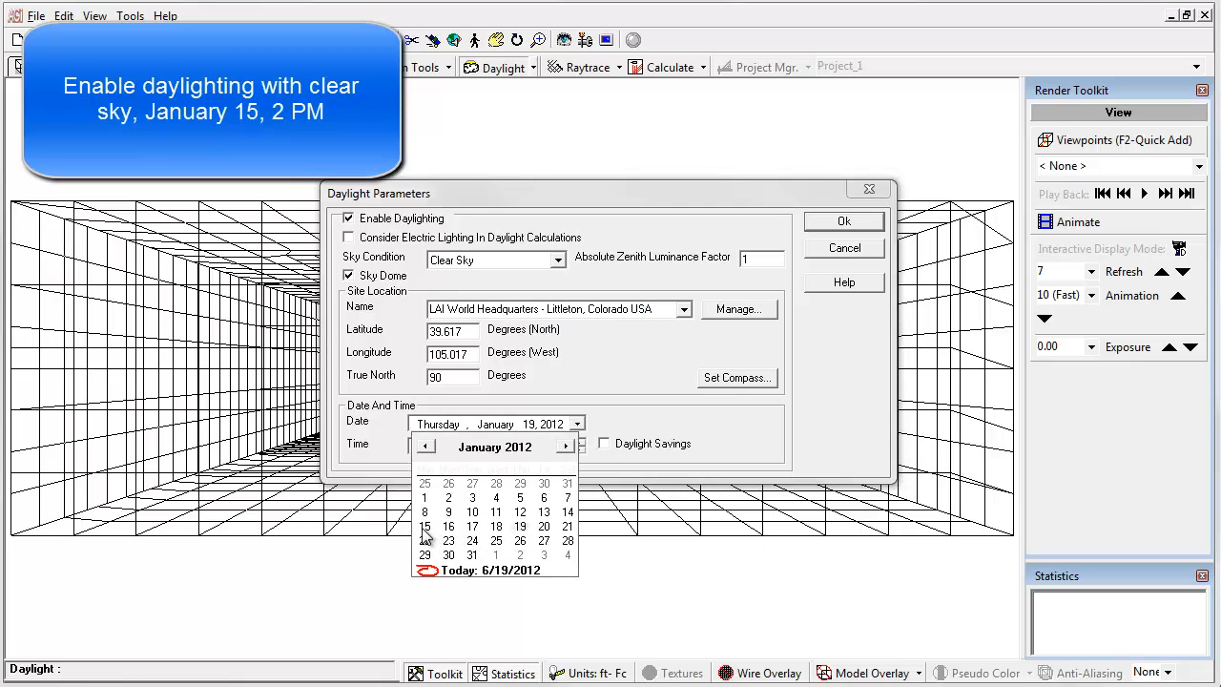
click(424, 526)
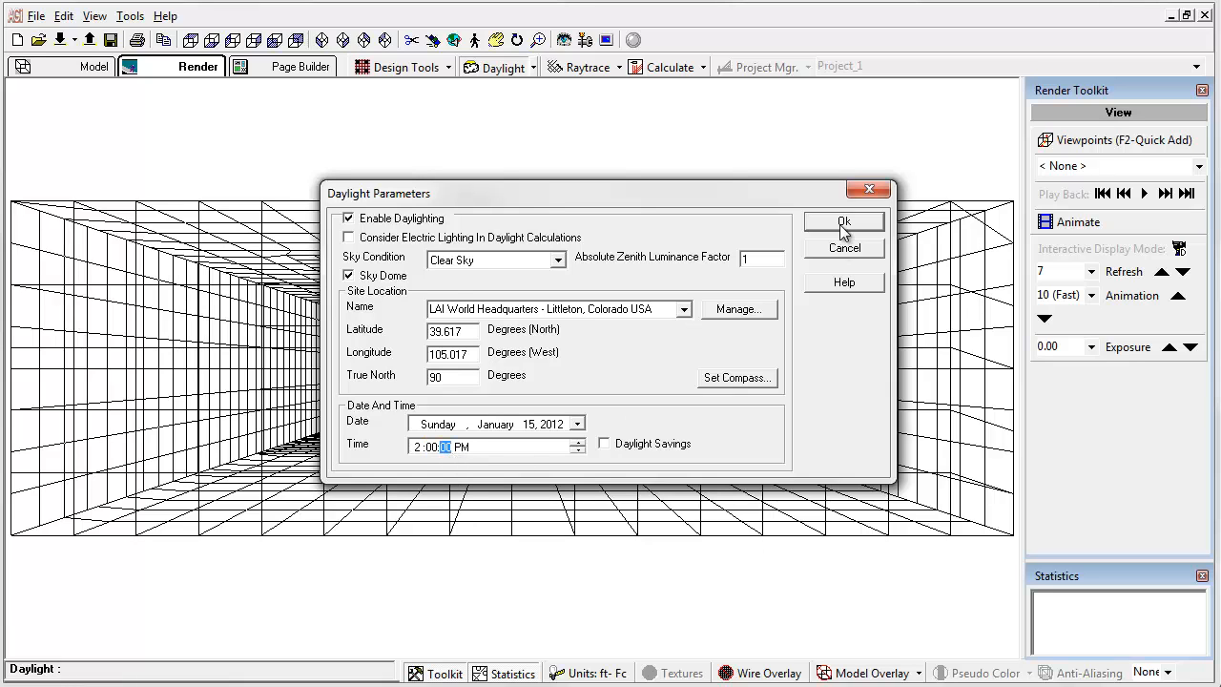
click(843, 222)
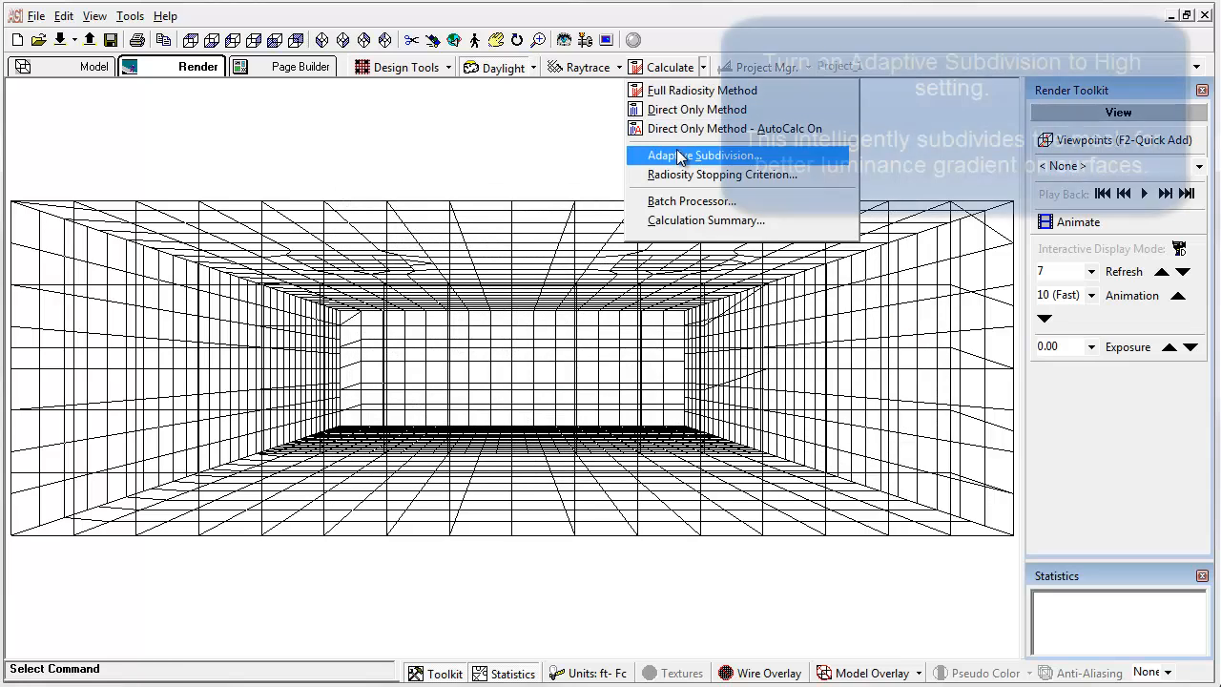
- Enable adaptive subdivision at the High preset, accepting the reset of calculated values
click(699, 155)
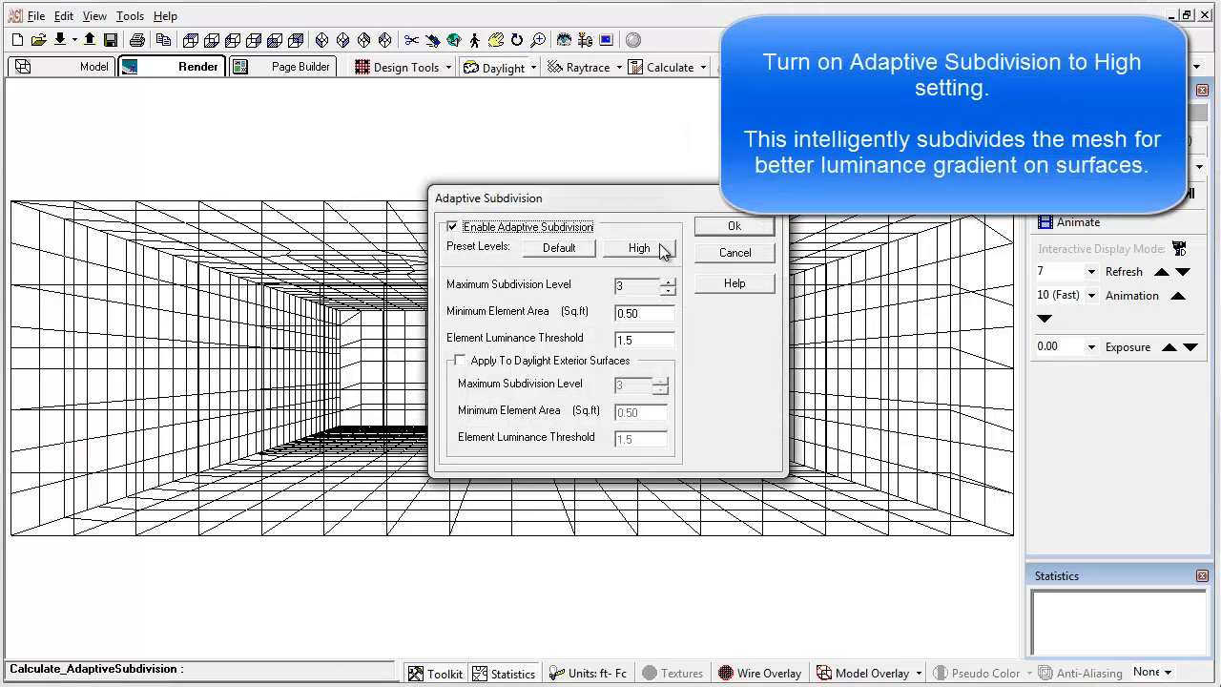
click(639, 248)
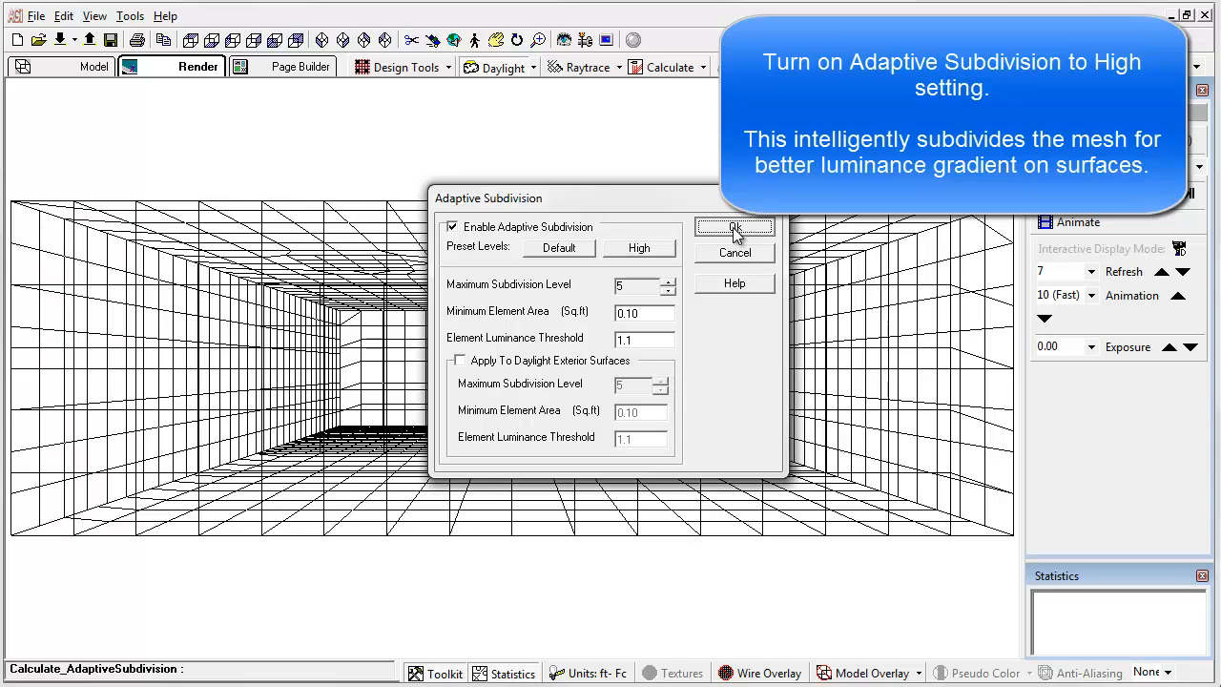
click(732, 227)
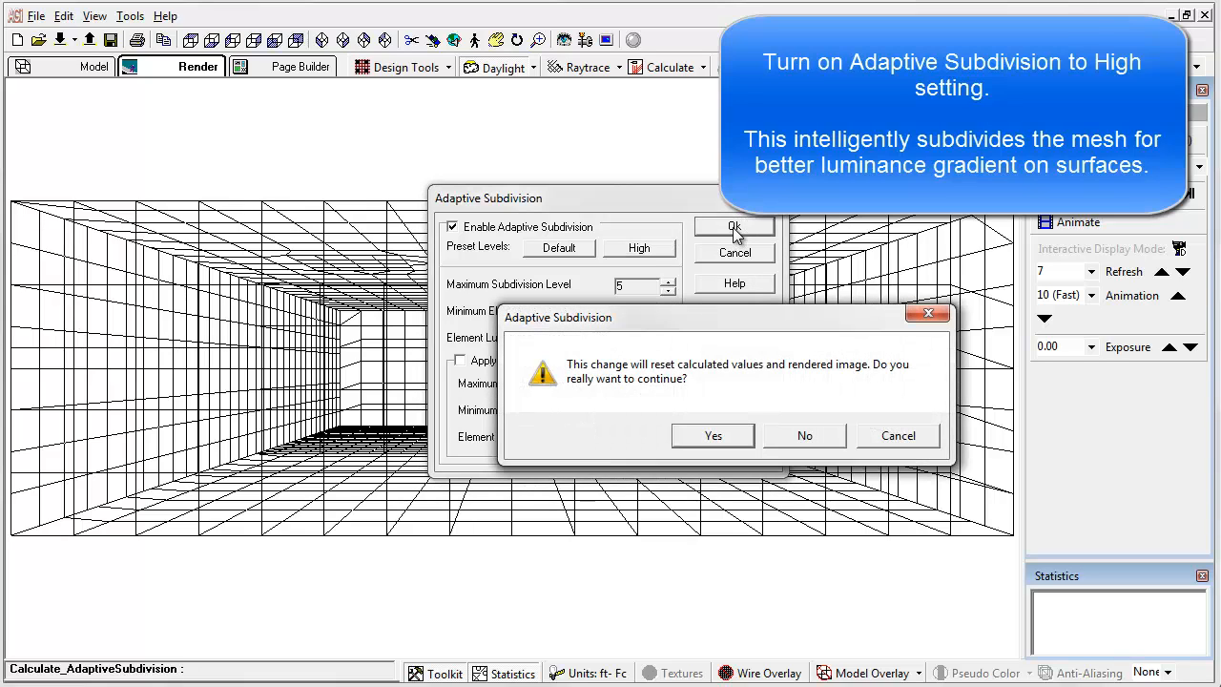
click(713, 435)
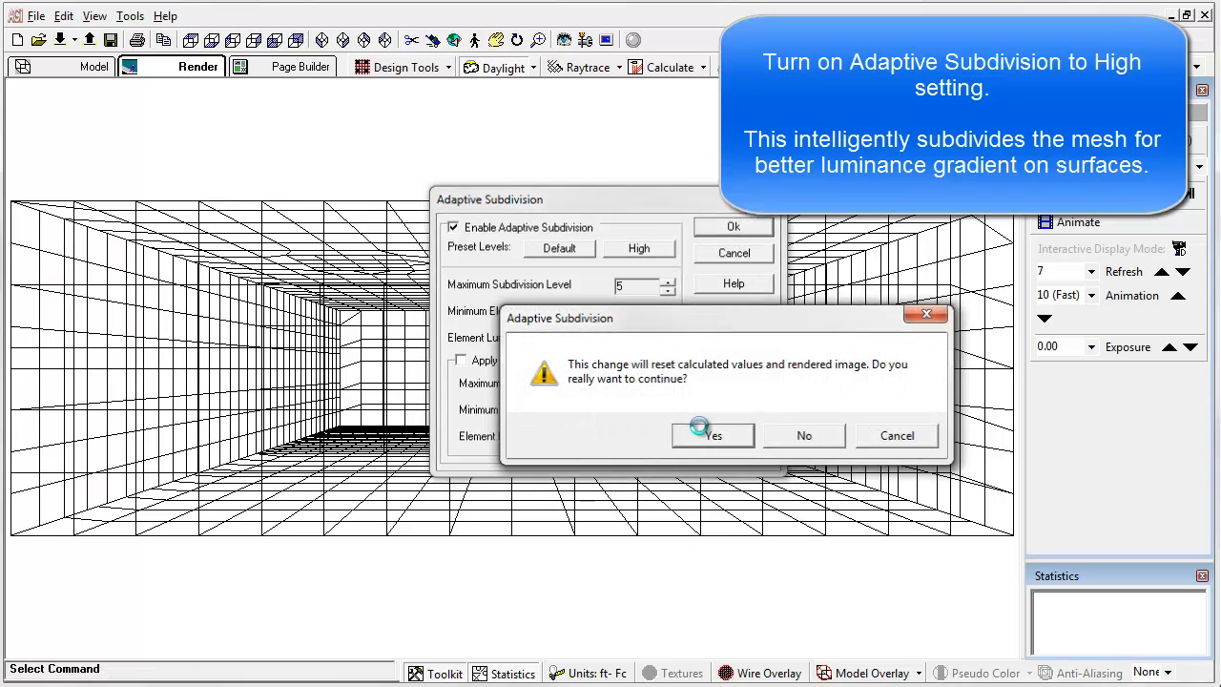
click(710, 435)
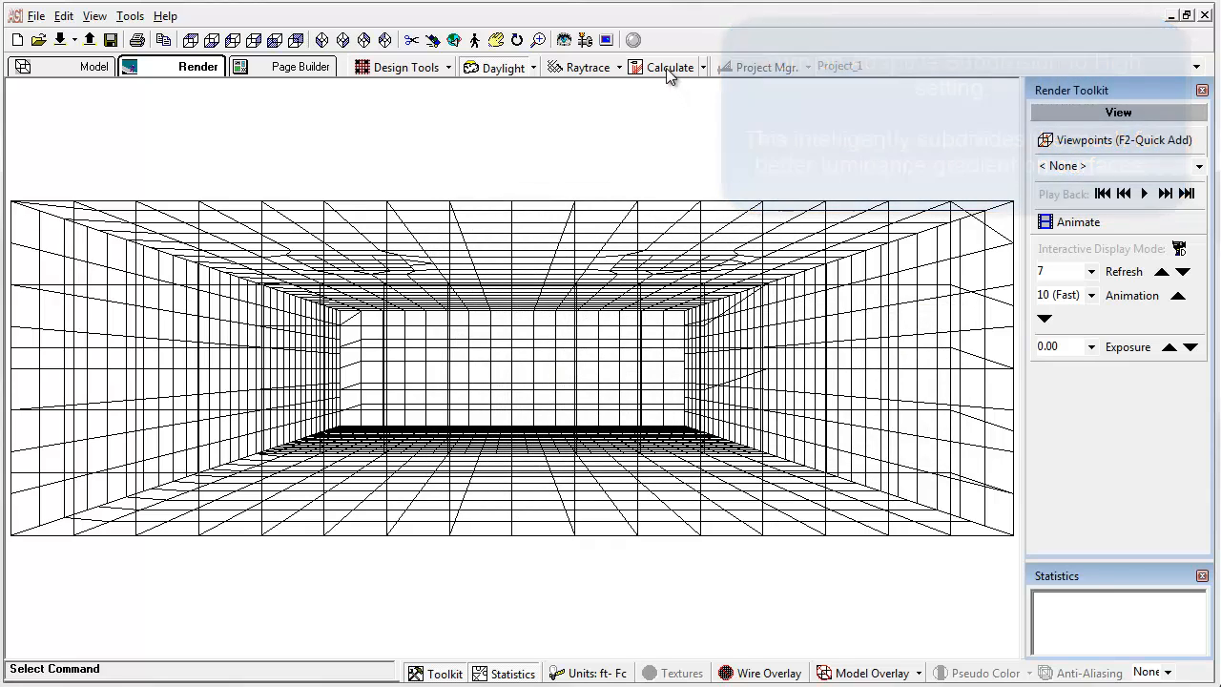
- Run the lighting calculation and orbit the rendered rooms to inspect the result
click(667, 67)
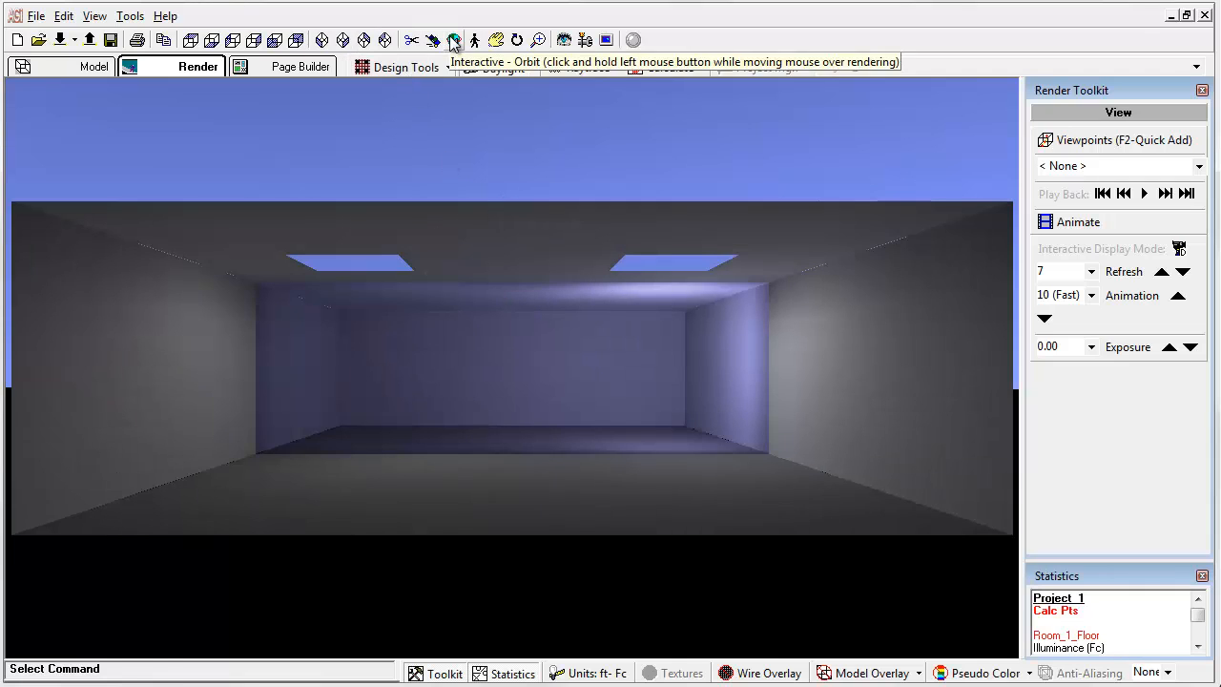
click(454, 38)
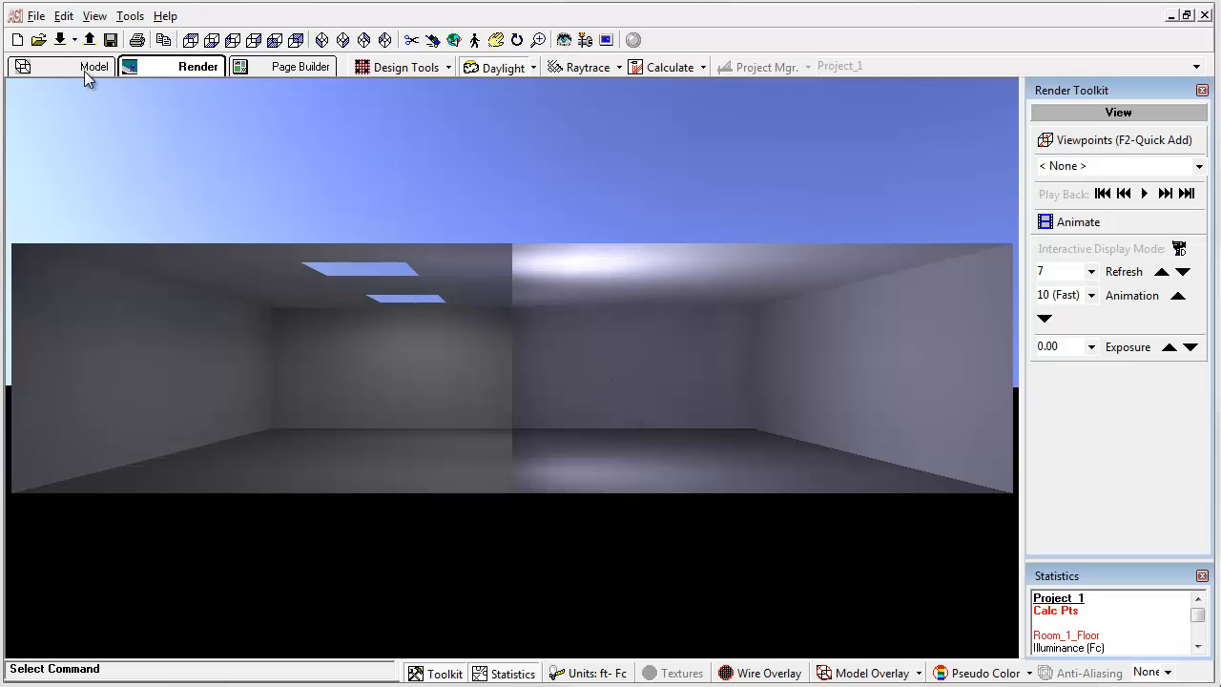
- Show the plan of floor calculation points for the 2.33 project
click(87, 66)
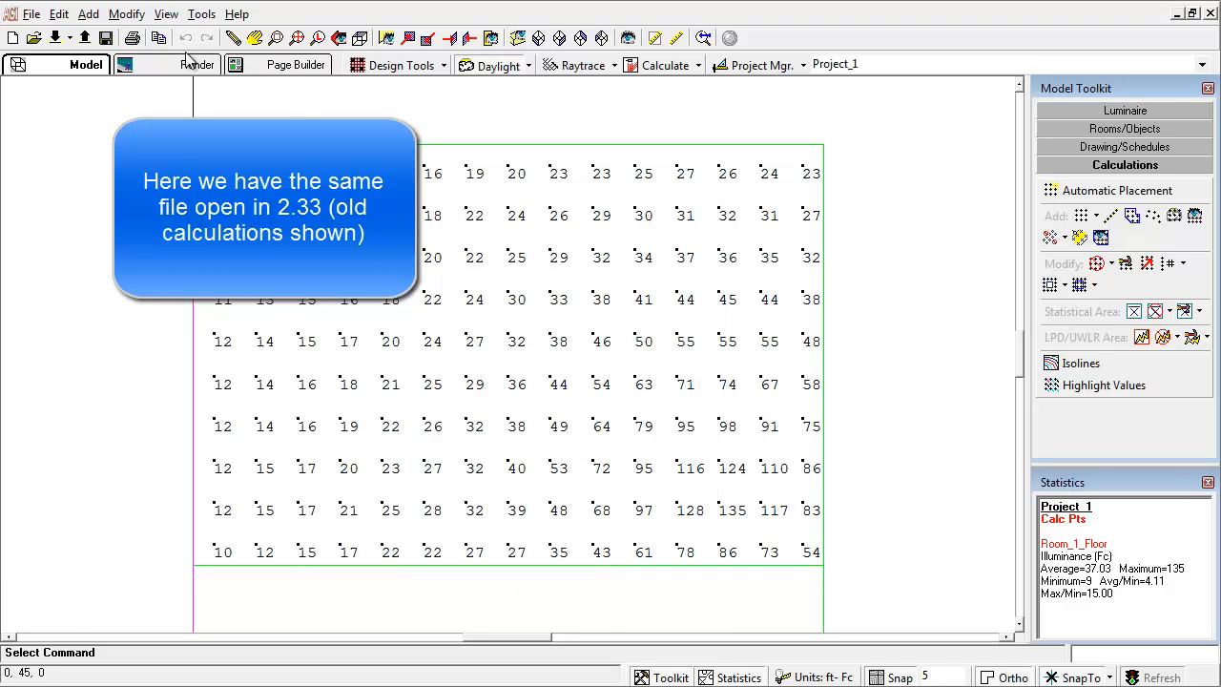
- Recalculate the already calculated project in the rendered view to reveal the floor sunspot
click(189, 65)
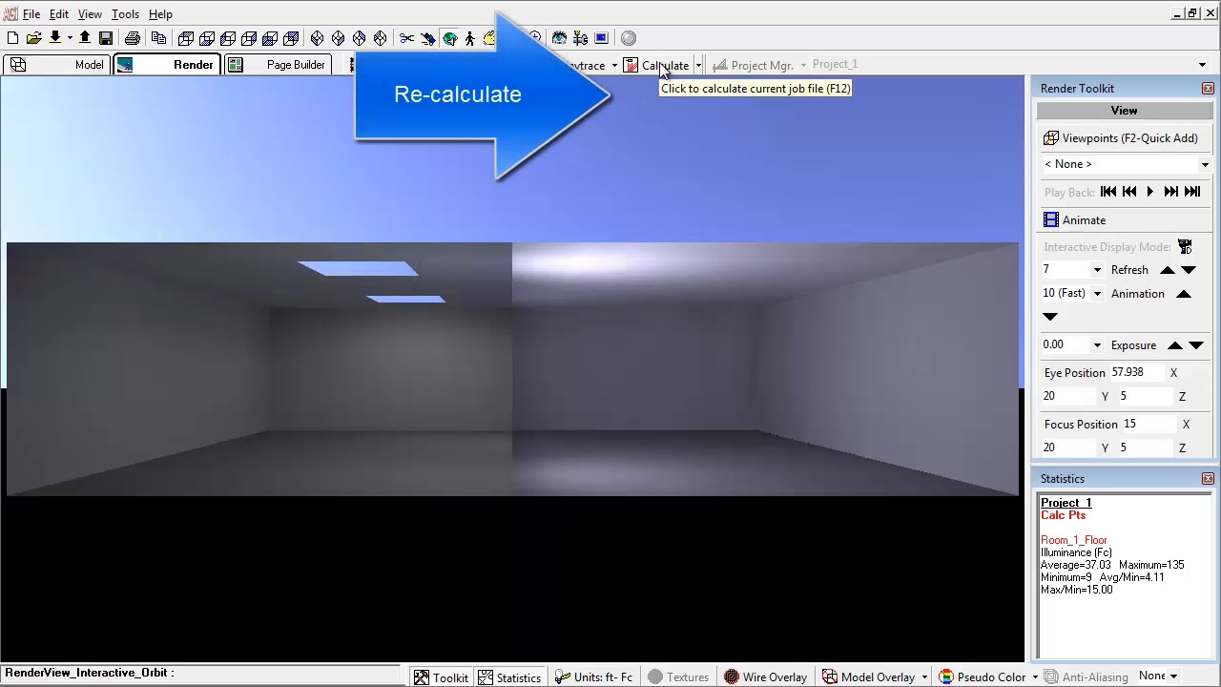
click(662, 65)
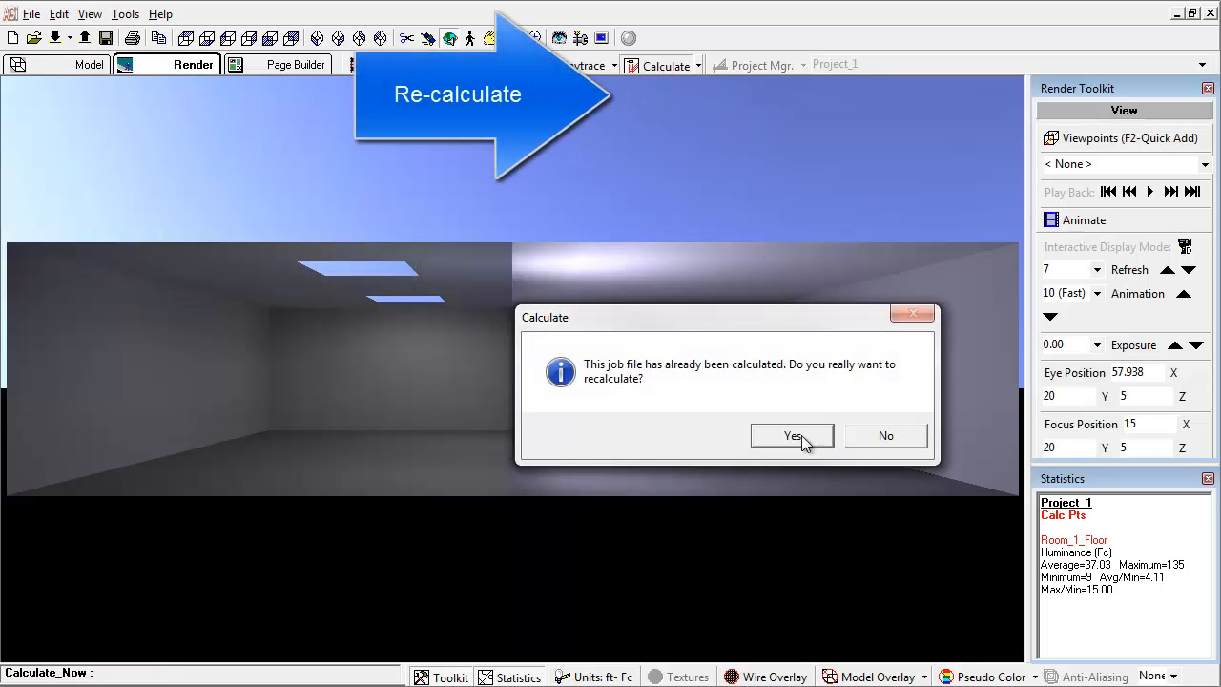
click(794, 435)
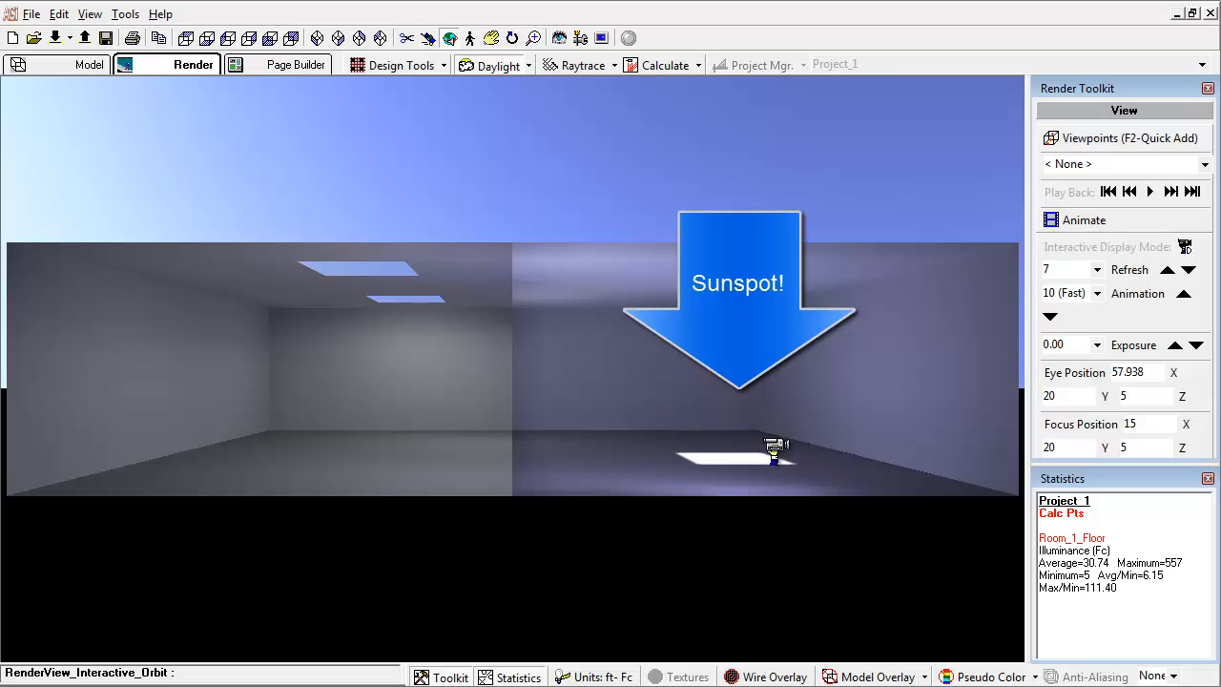
mouse_move(328, 65)
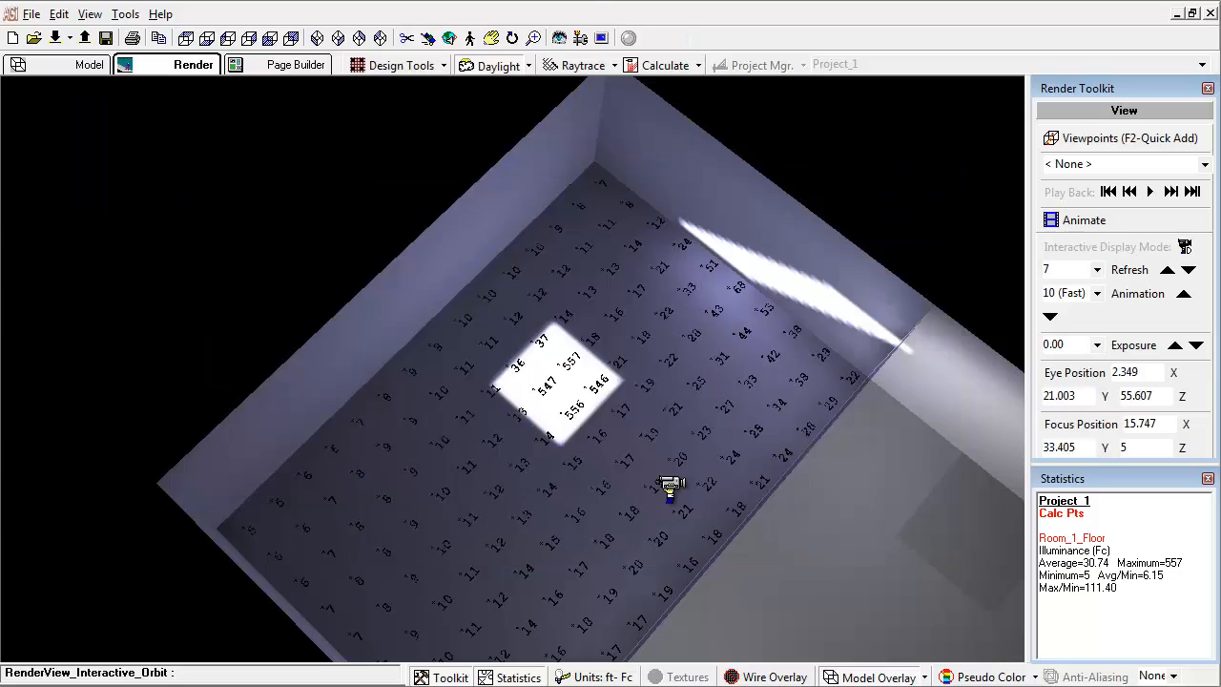
- Return to the Model plan of floor illuminance values
click(74, 65)
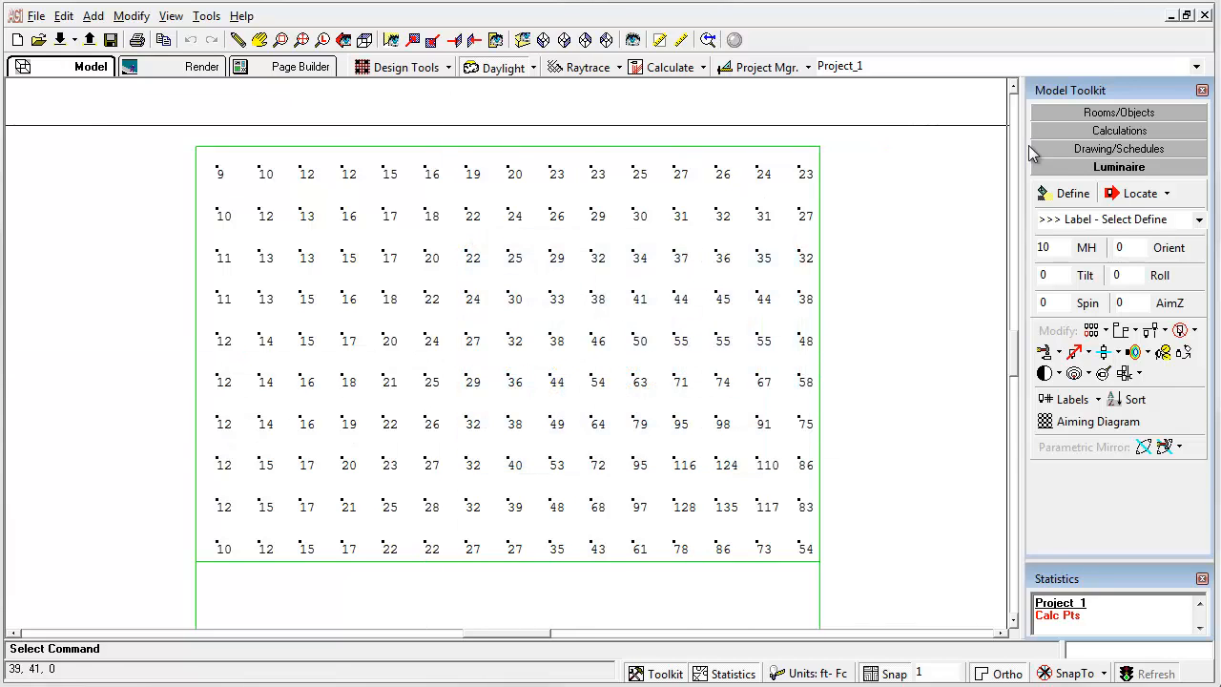
- Define the zl-rec3 recessed downlight from the Instabase ZL-Recessed library and add it
click(1072, 193)
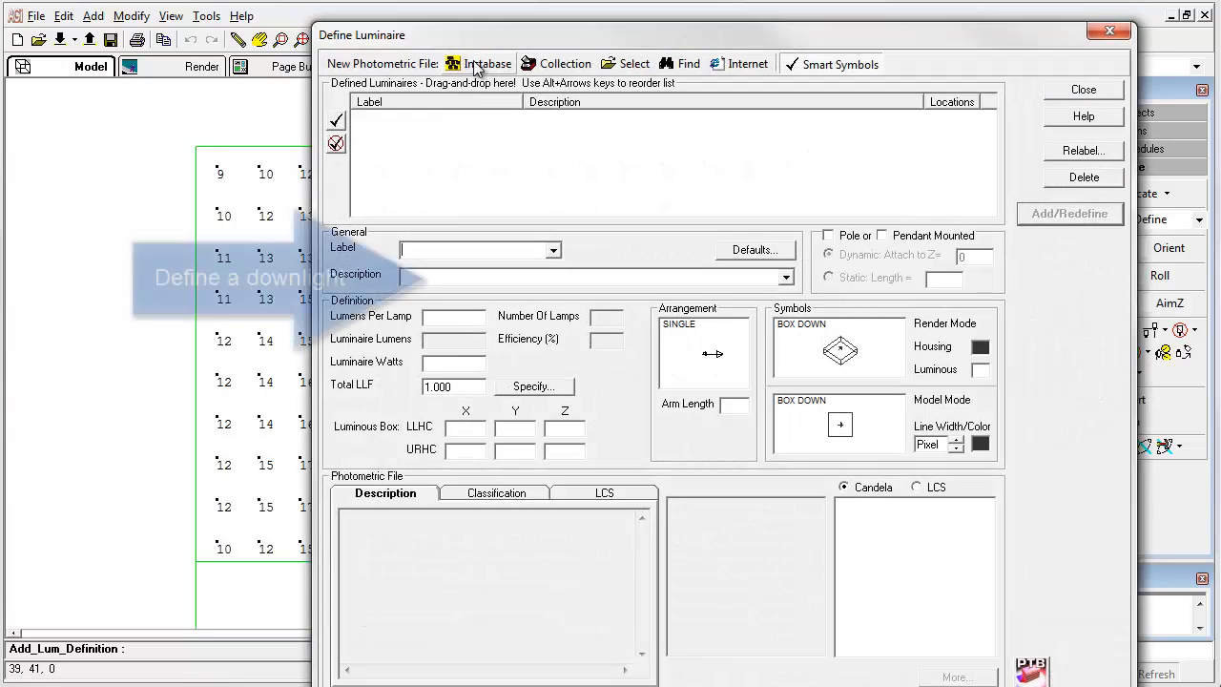
click(477, 63)
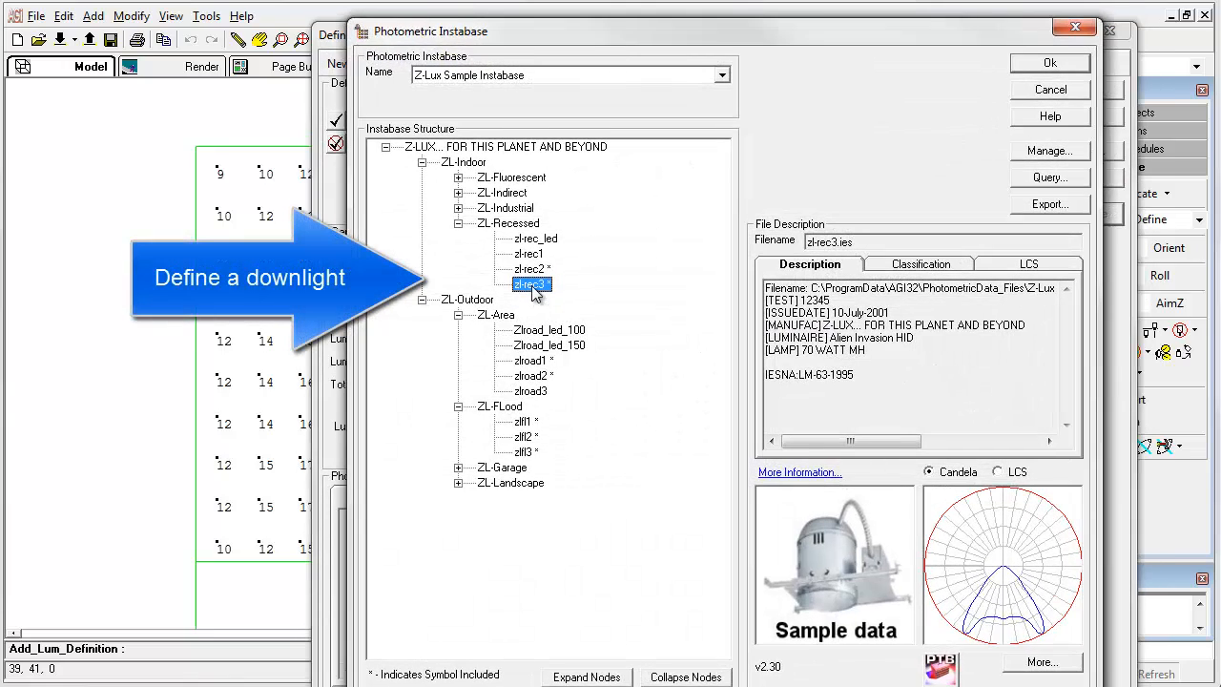
click(1057, 61)
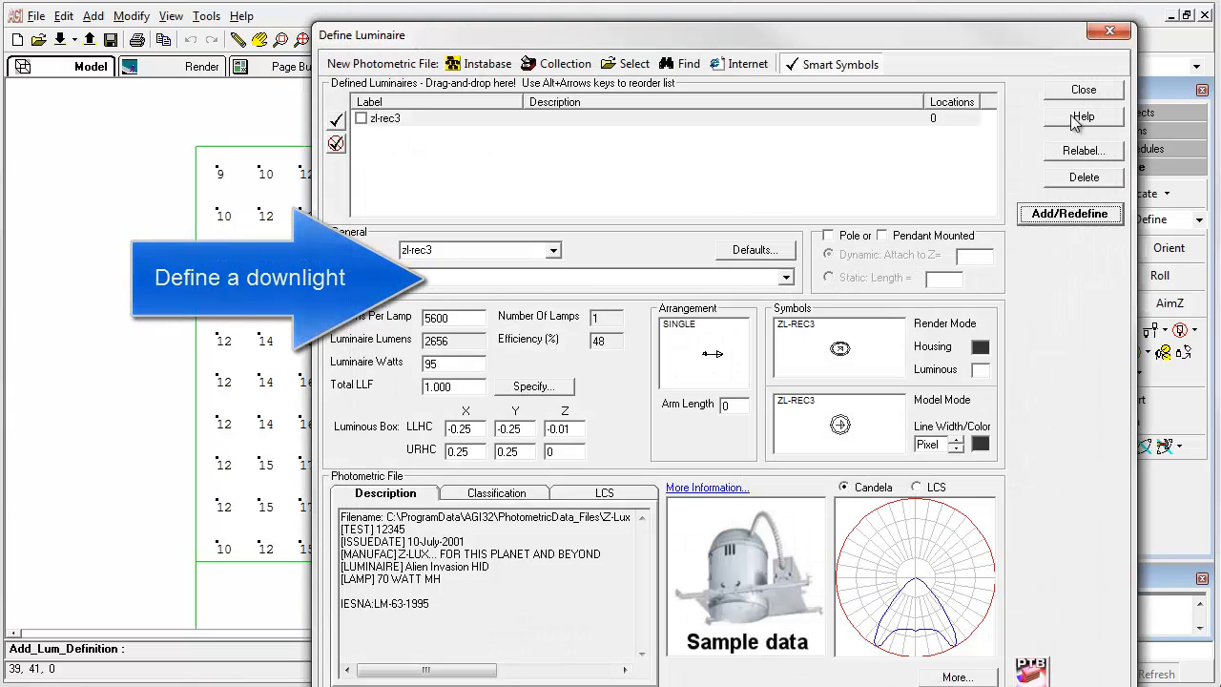
click(1080, 87)
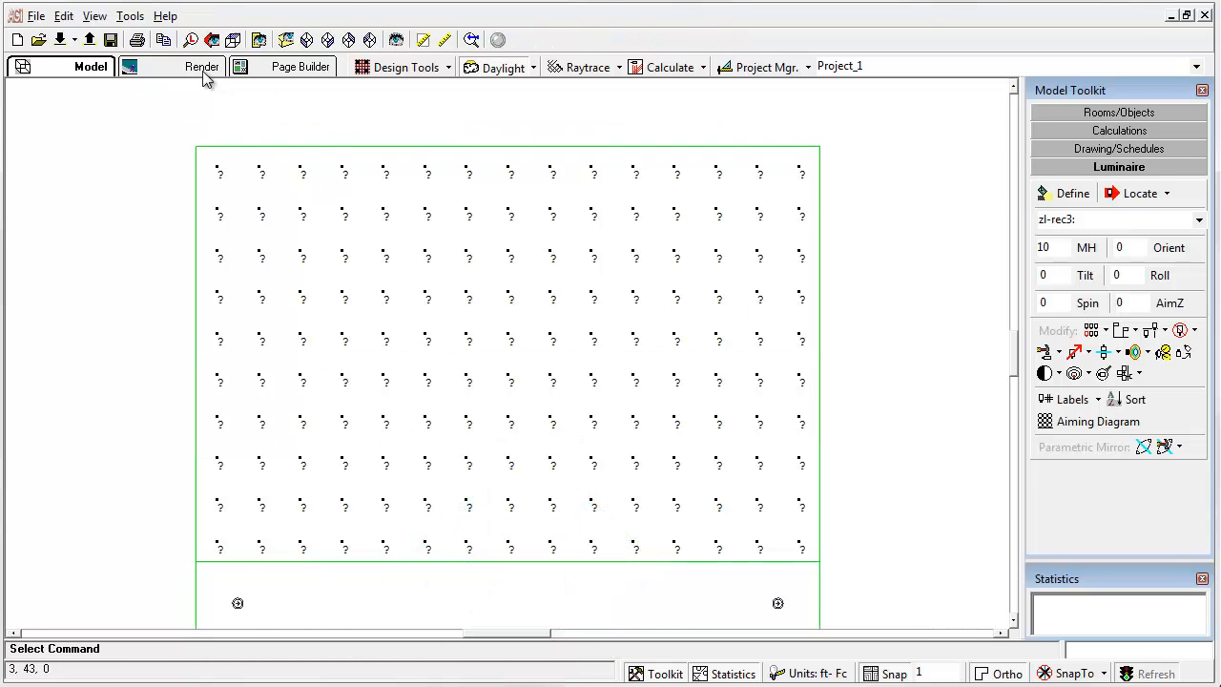
- Disable Enable Daylighting in the Daylight settings and accept resetting the calculated values
click(199, 67)
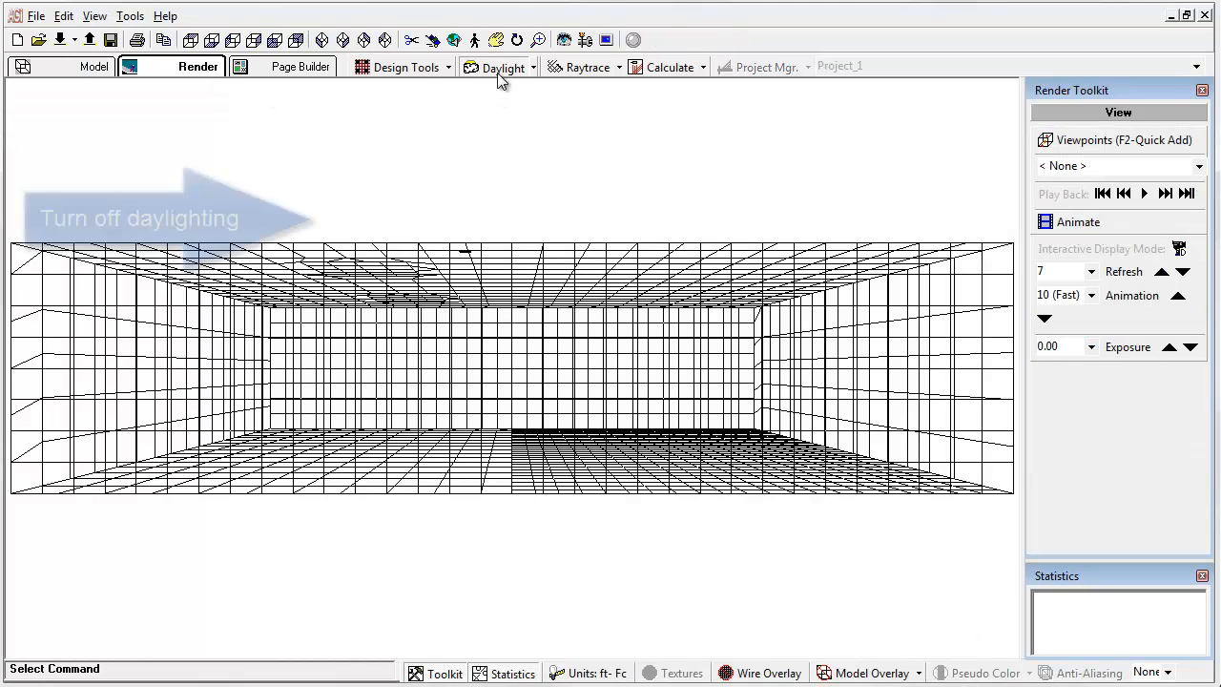
click(498, 67)
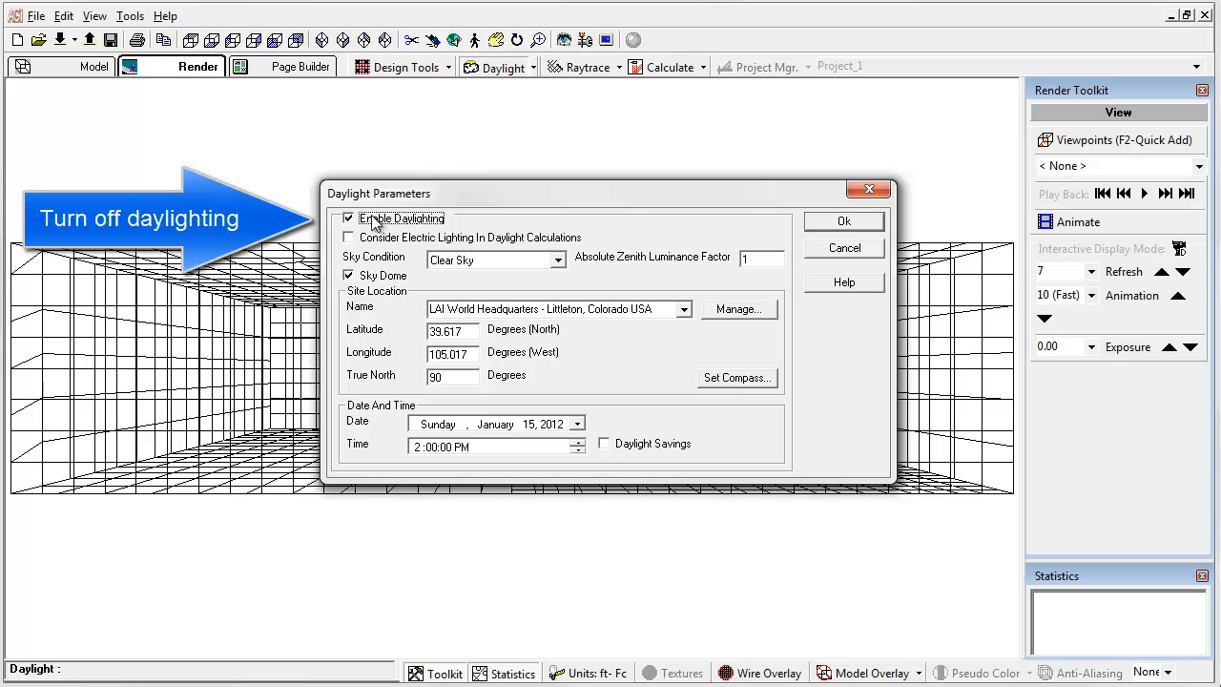
click(348, 217)
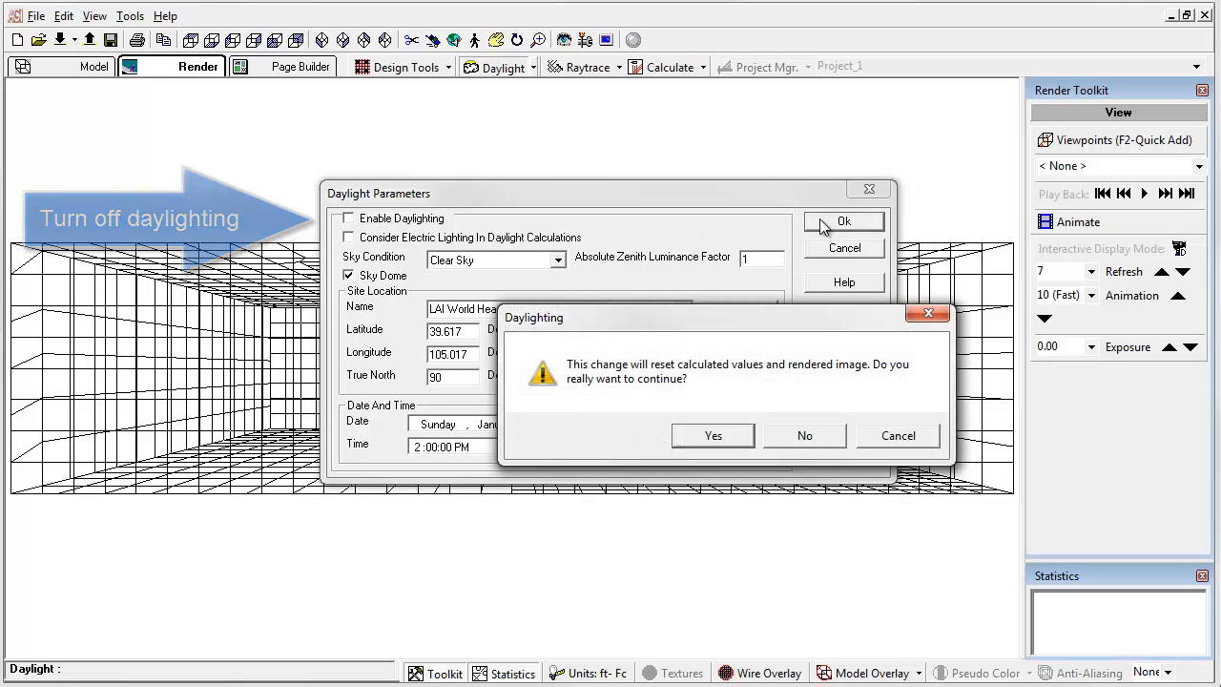
click(713, 435)
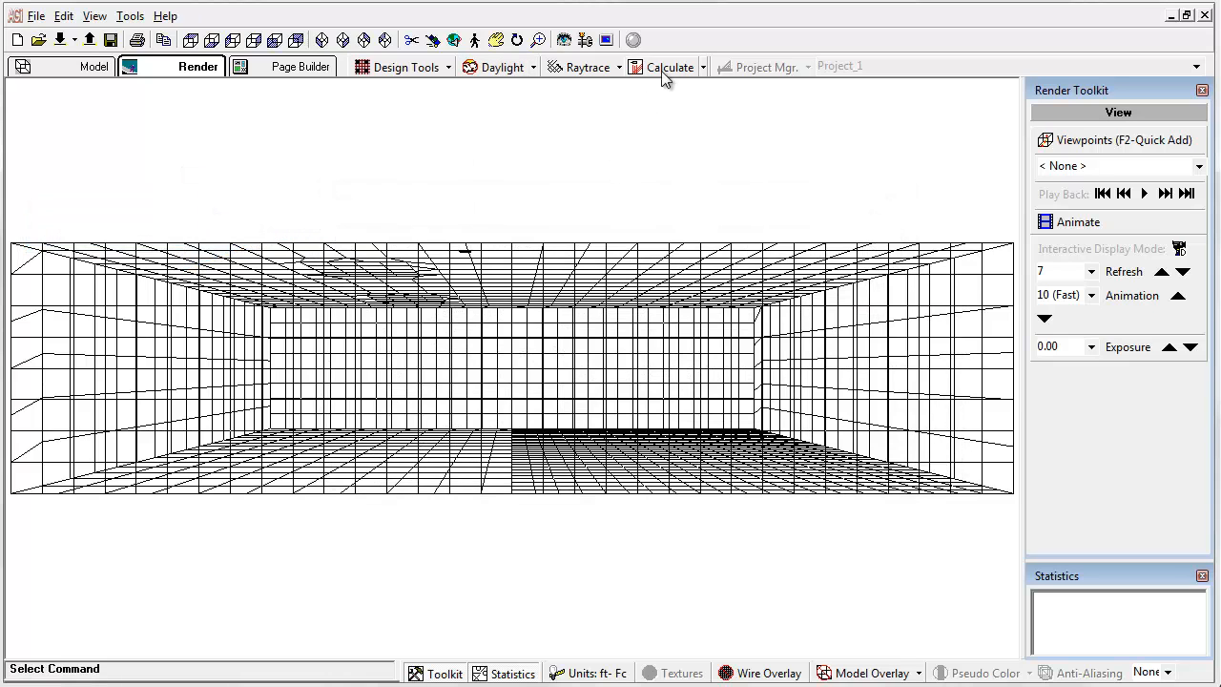
- Run the radiosity calculation with only the downlights lighting the rooms
click(670, 67)
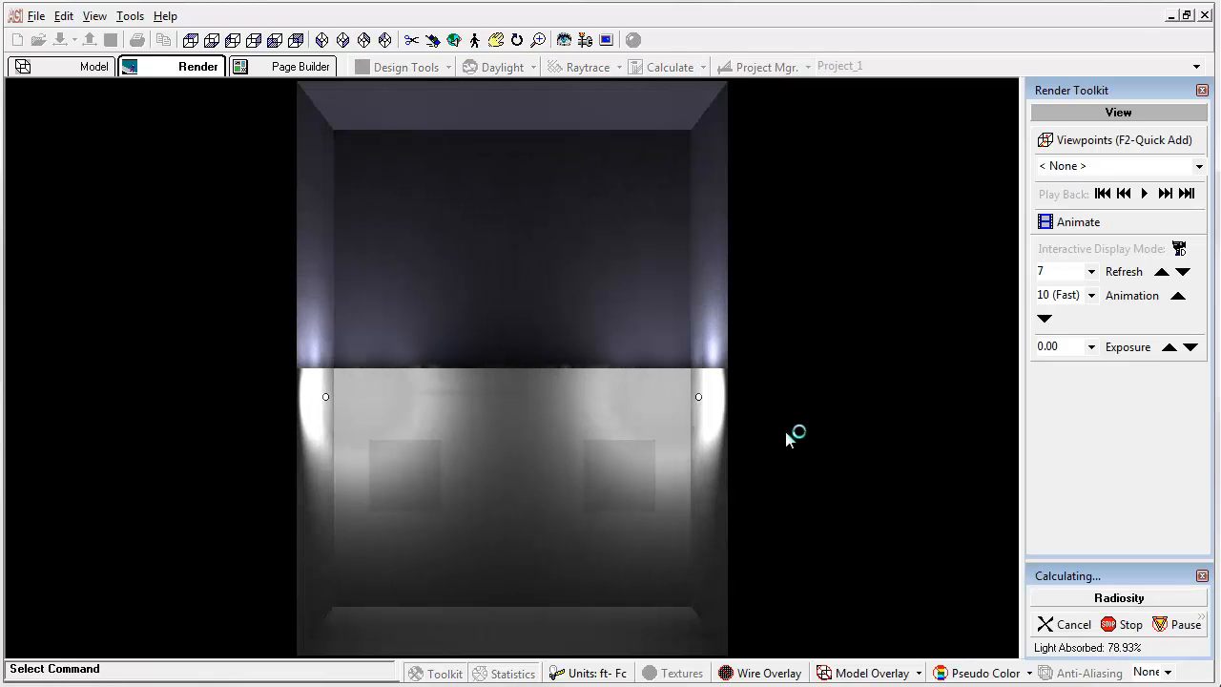
mouse_move(778, 401)
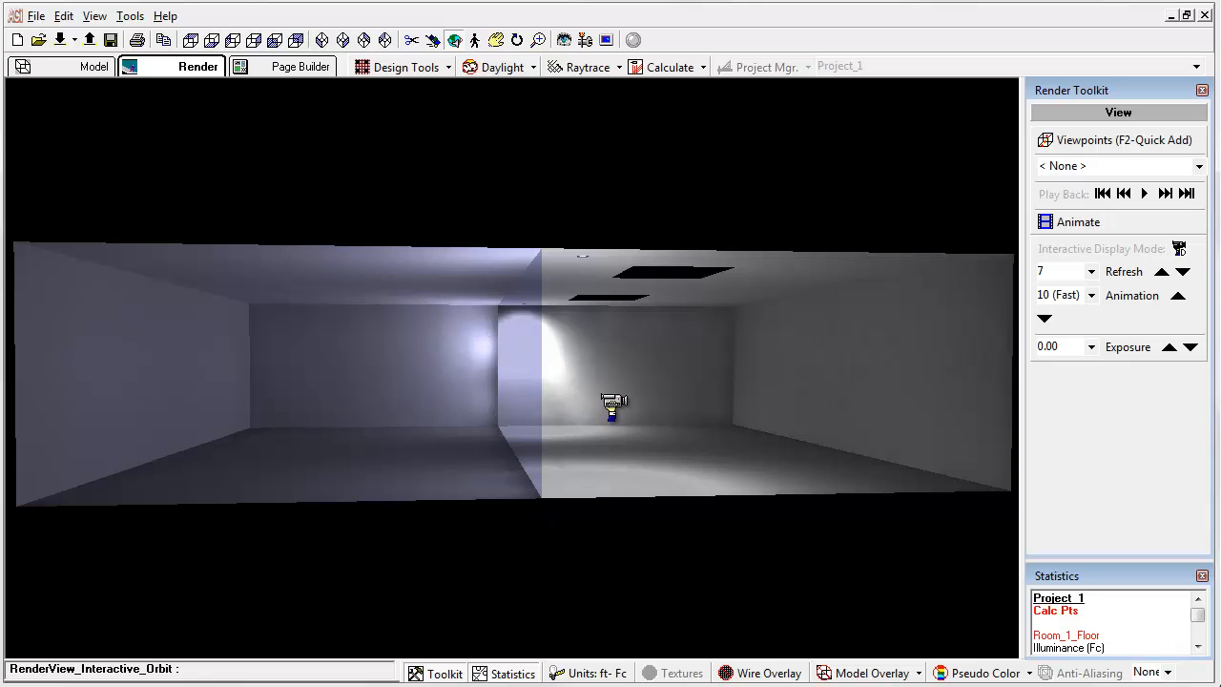
- Save the project from the Model plan view and load it in AGI32 2.33
click(86, 69)
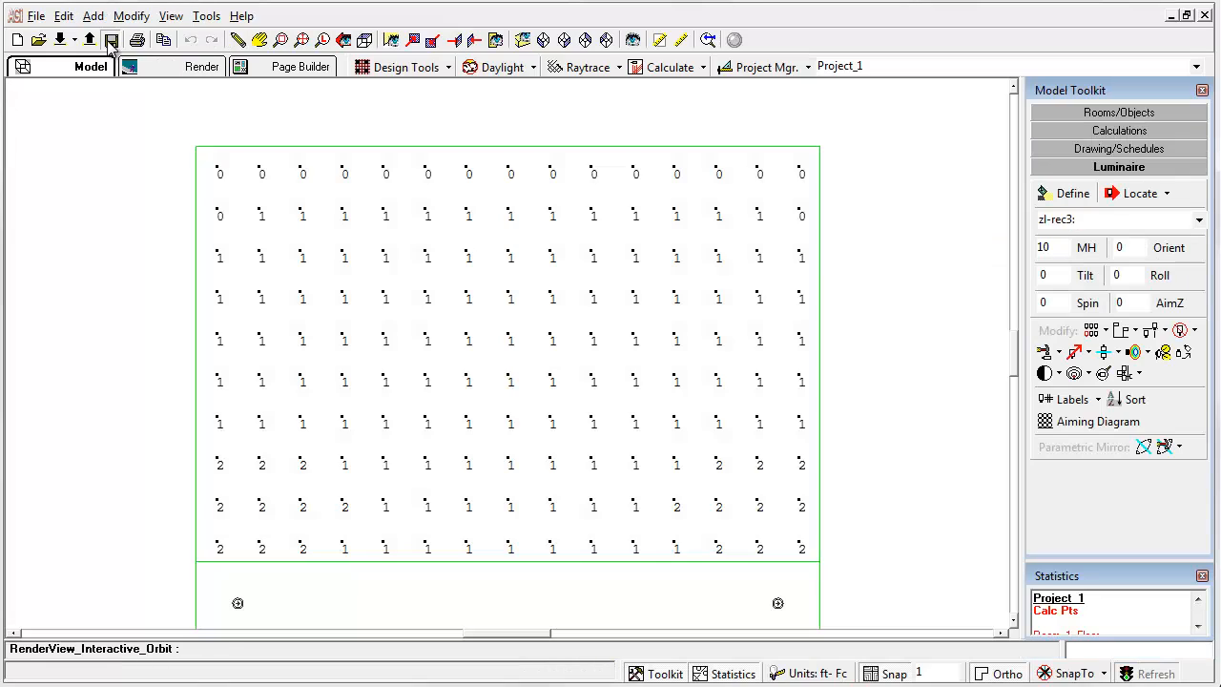
click(107, 38)
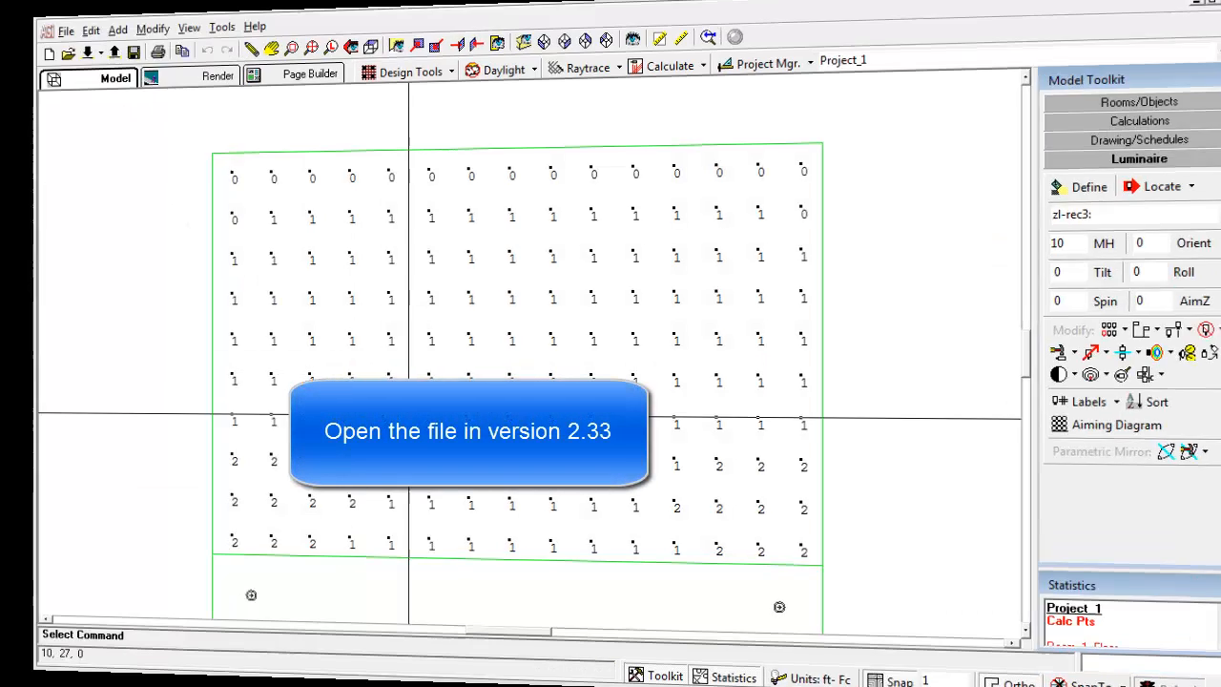
click(1125, 119)
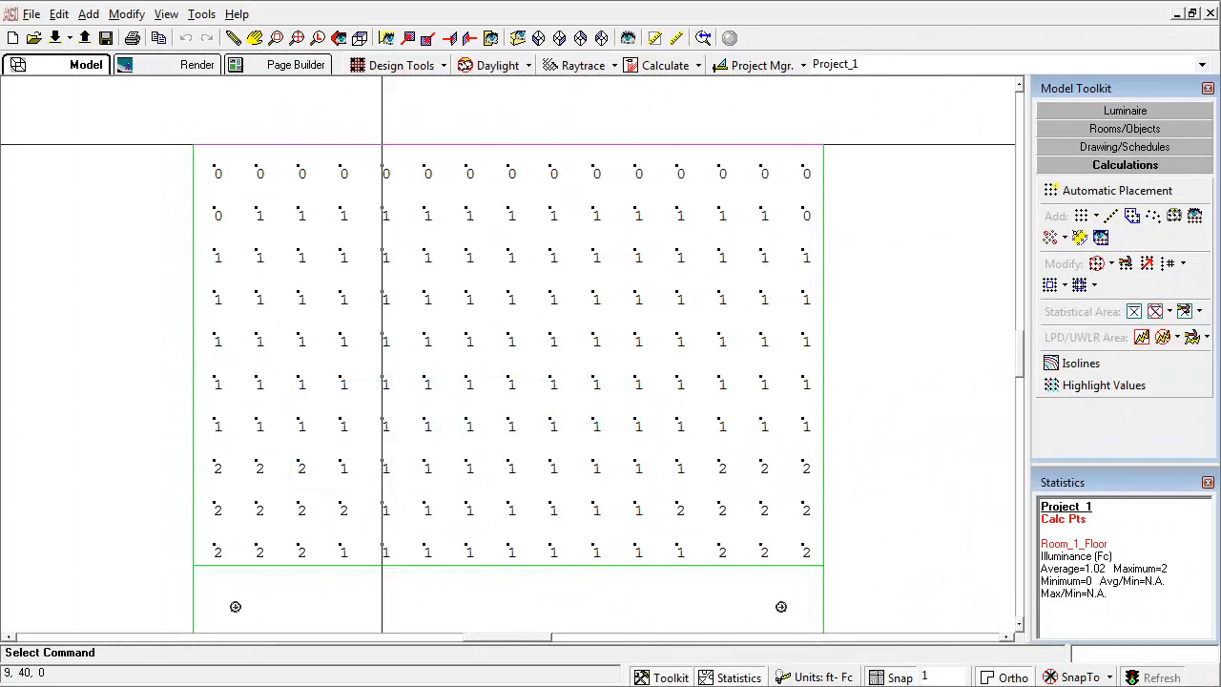
- Recalculate the downlight-only project in the rendered view, confirming the recalculation
click(195, 65)
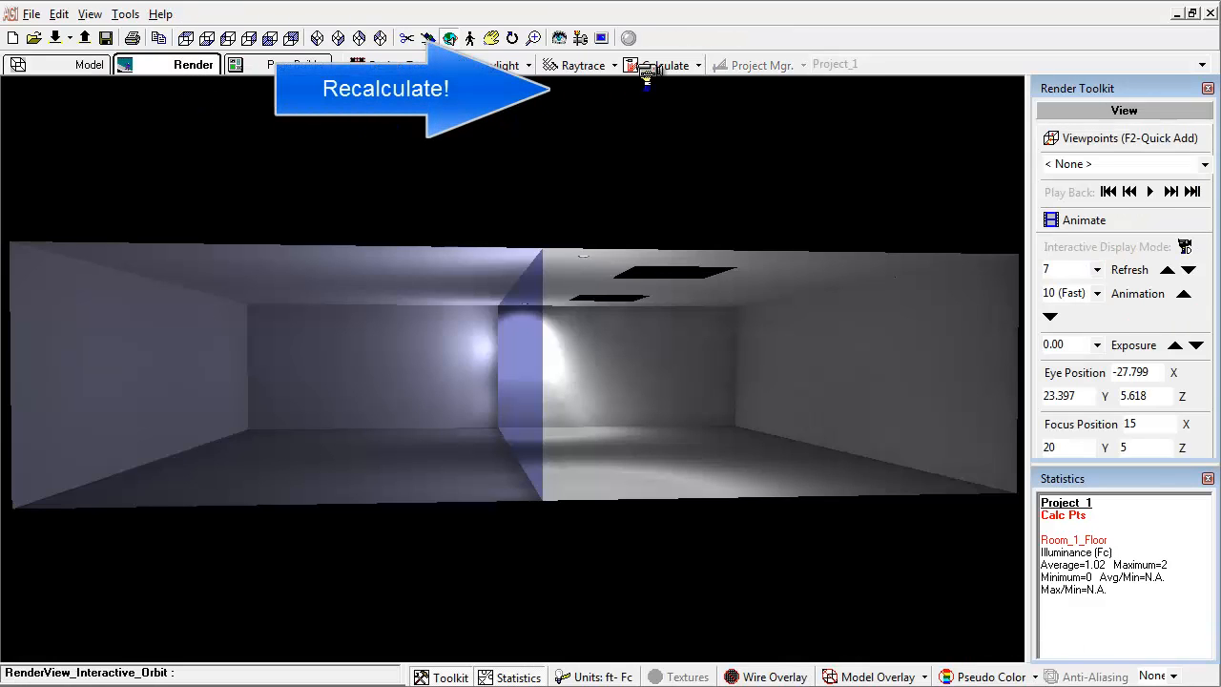
click(654, 65)
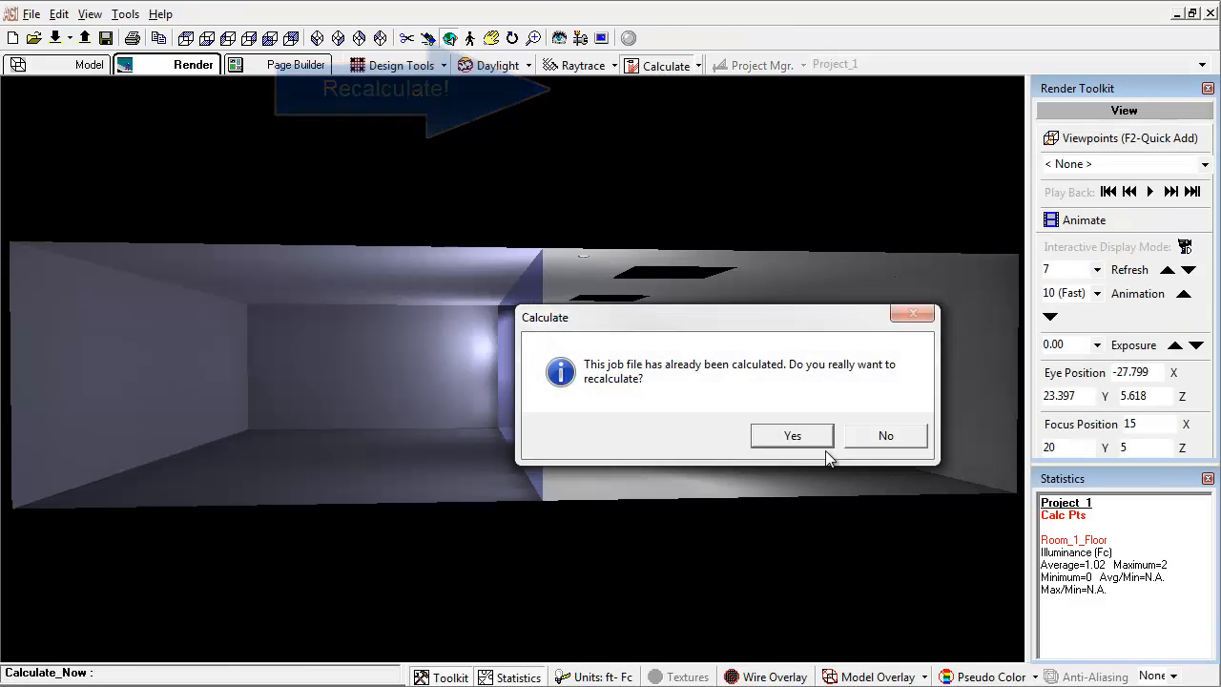
click(792, 436)
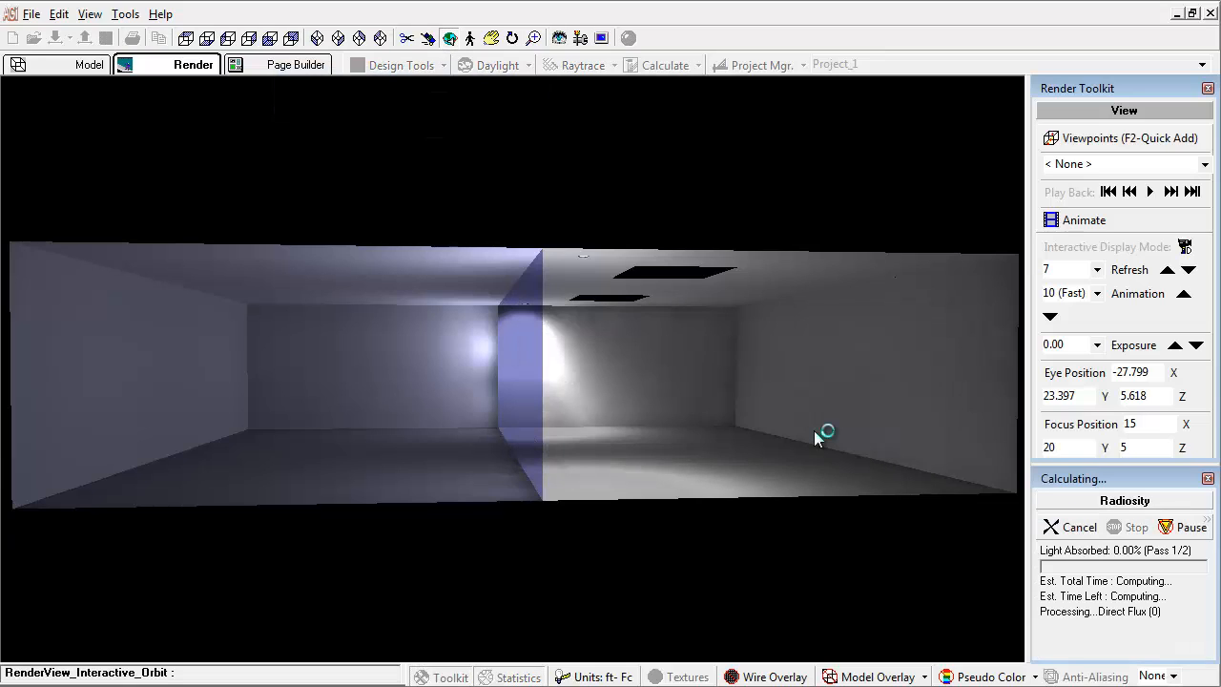